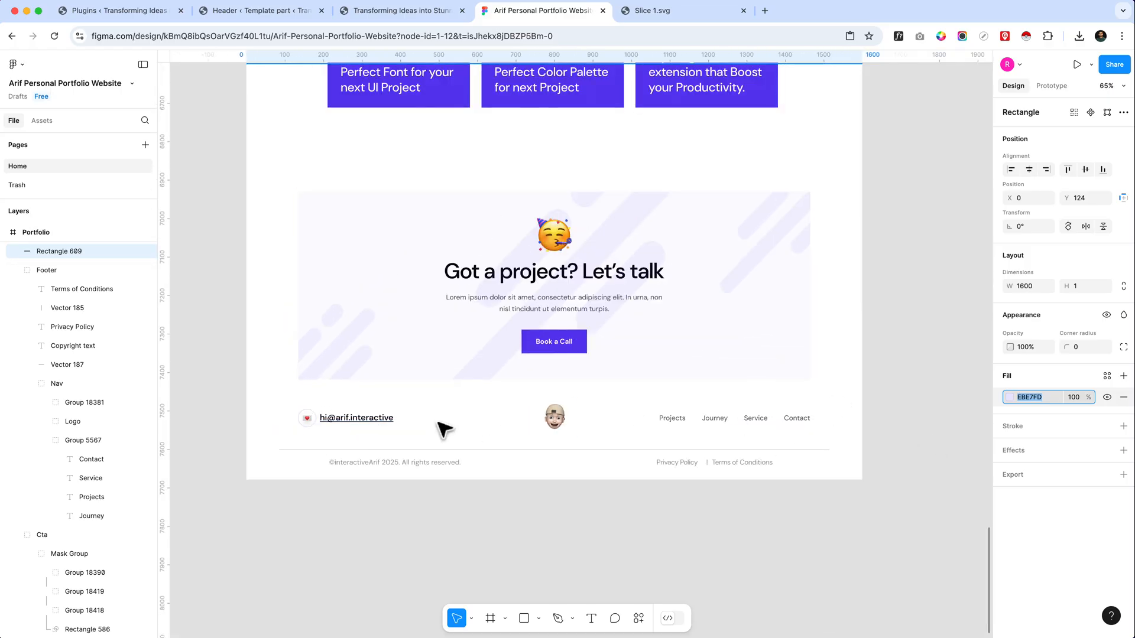
mouse_move(474, 504)
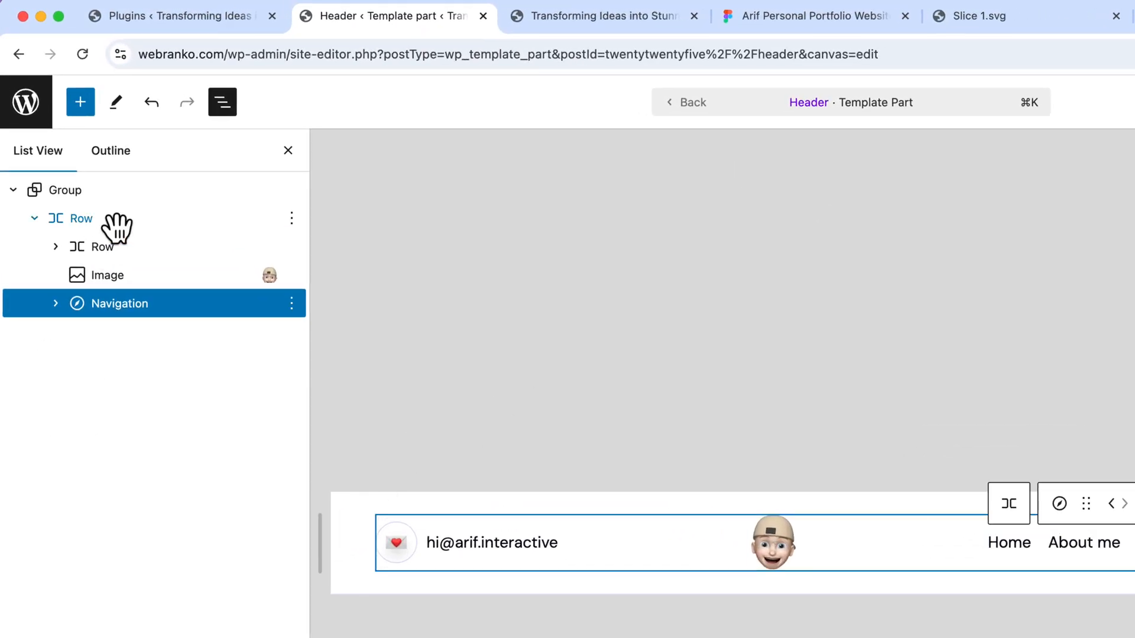
Step: Copy the header's outer Group block from List View
click(63, 189)
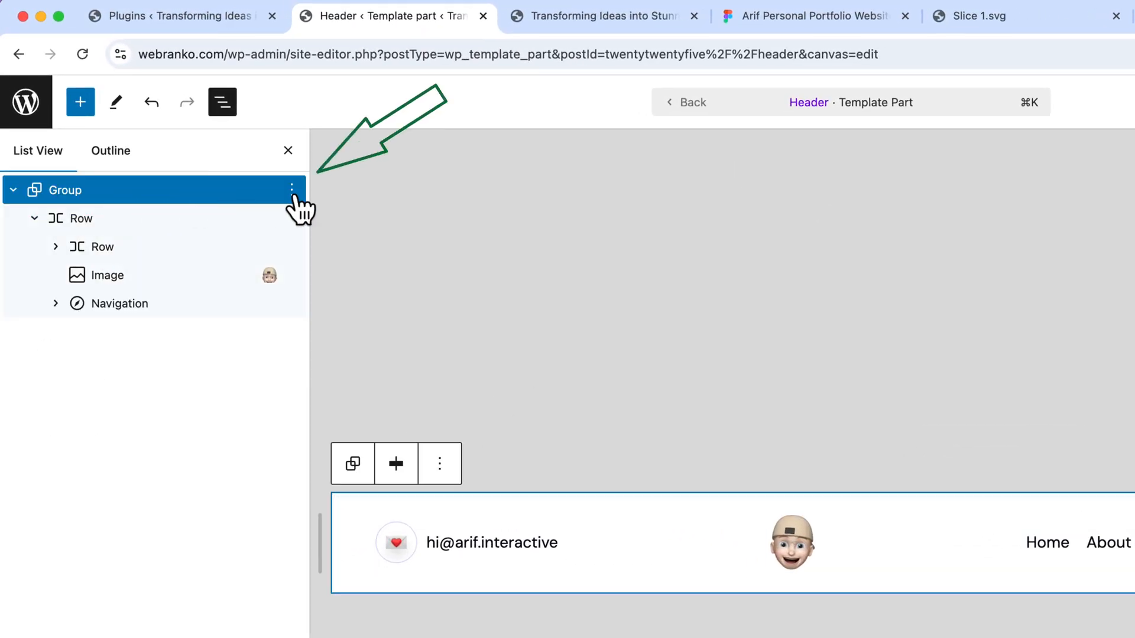
click(290, 189)
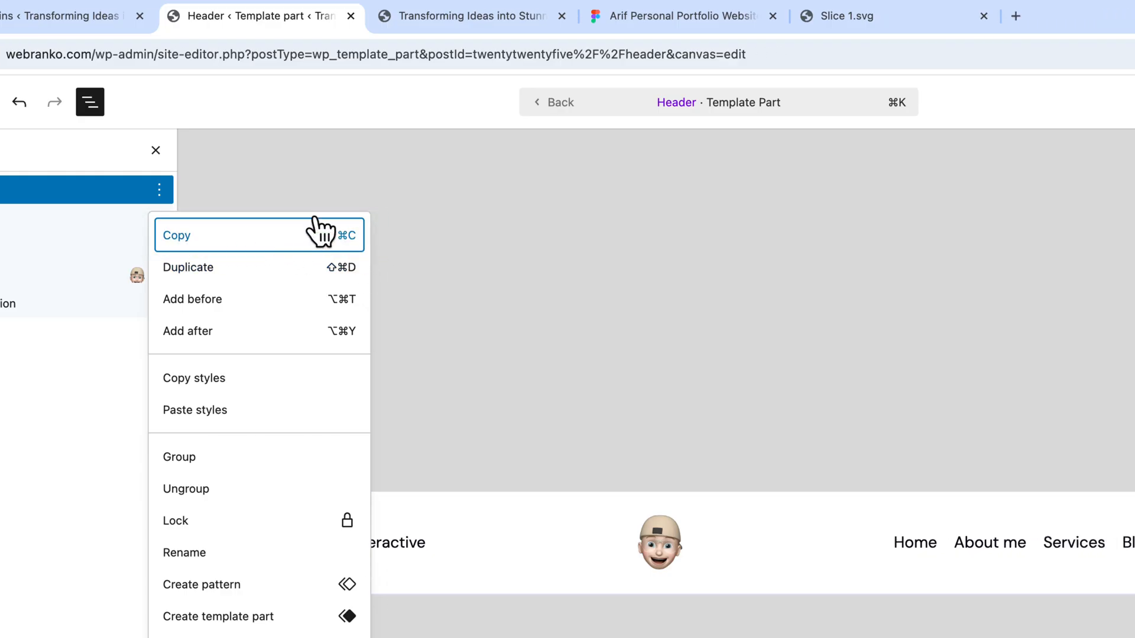
Step: Find and open the Footer template part via the Cmd+K command search for 'footer'
key(cmd+k)
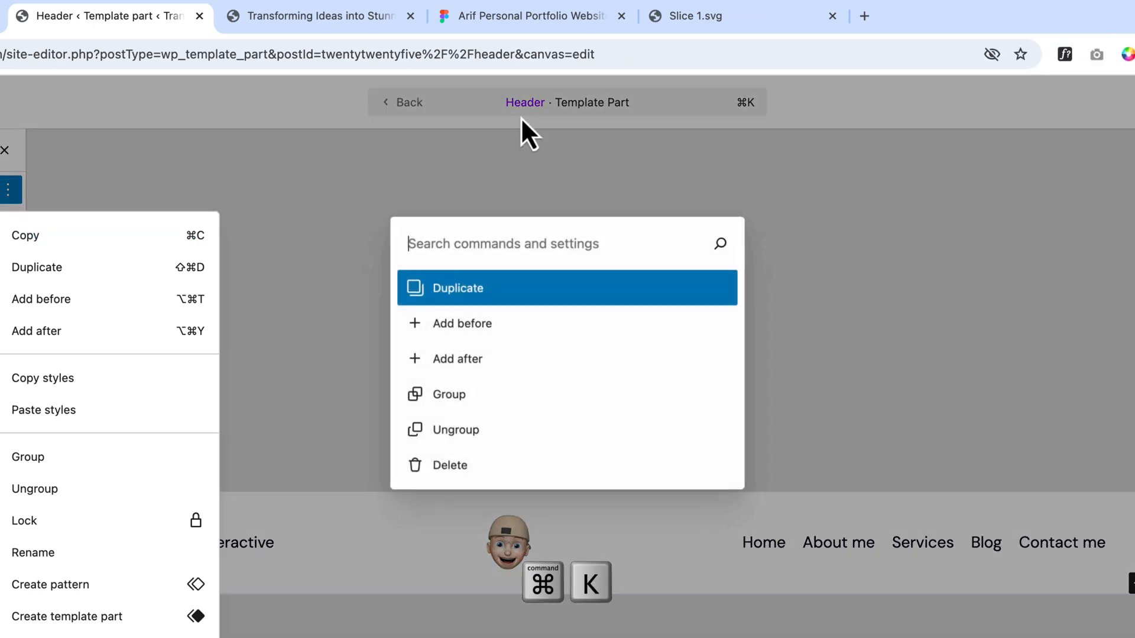
text(fot)
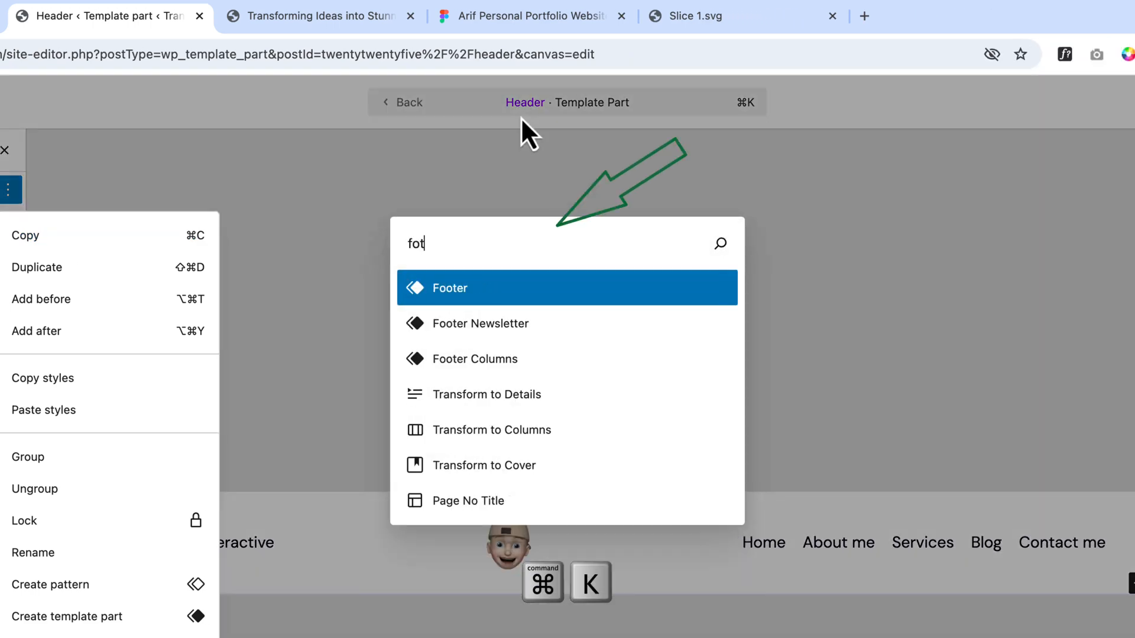
text(footer)
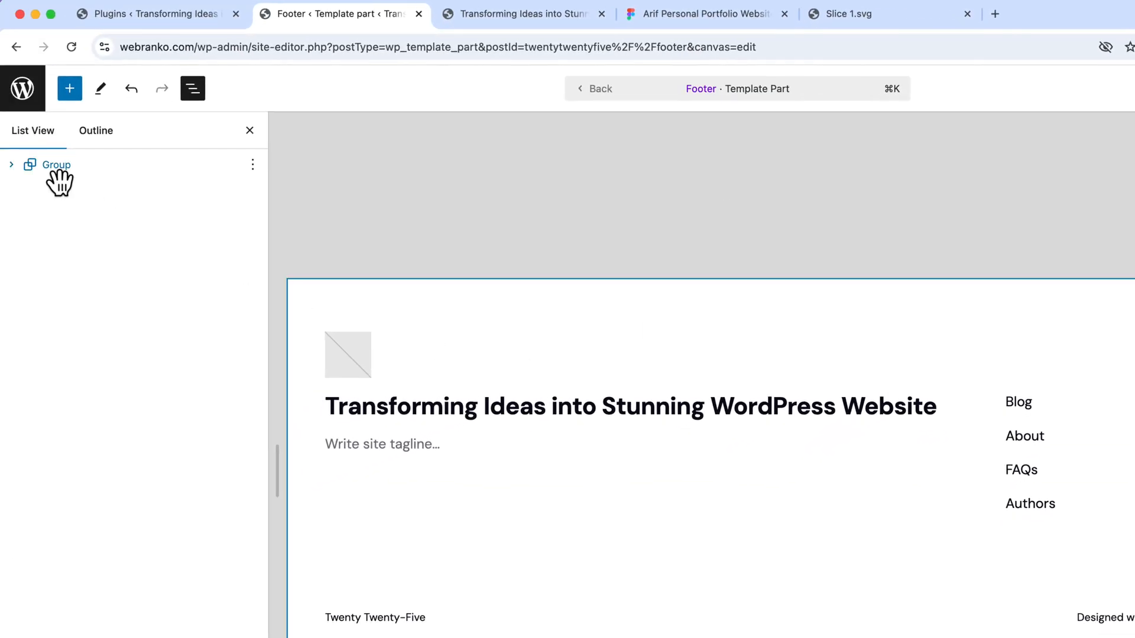
Step: Delete the footer's default group and paste the copied header group in its place
click(251, 164)
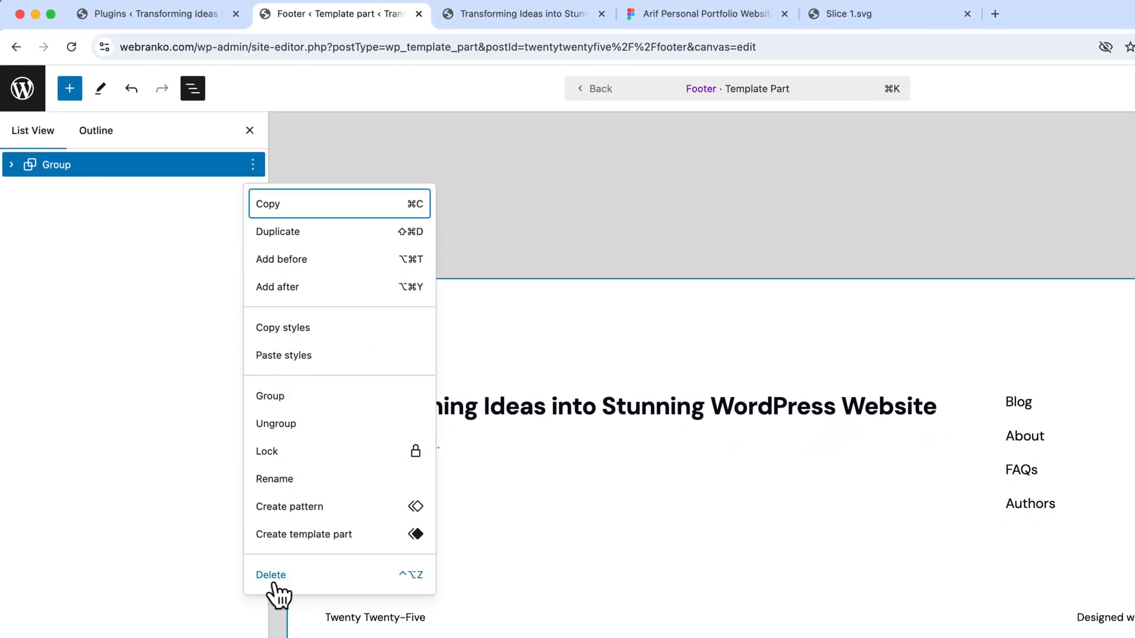
click(271, 575)
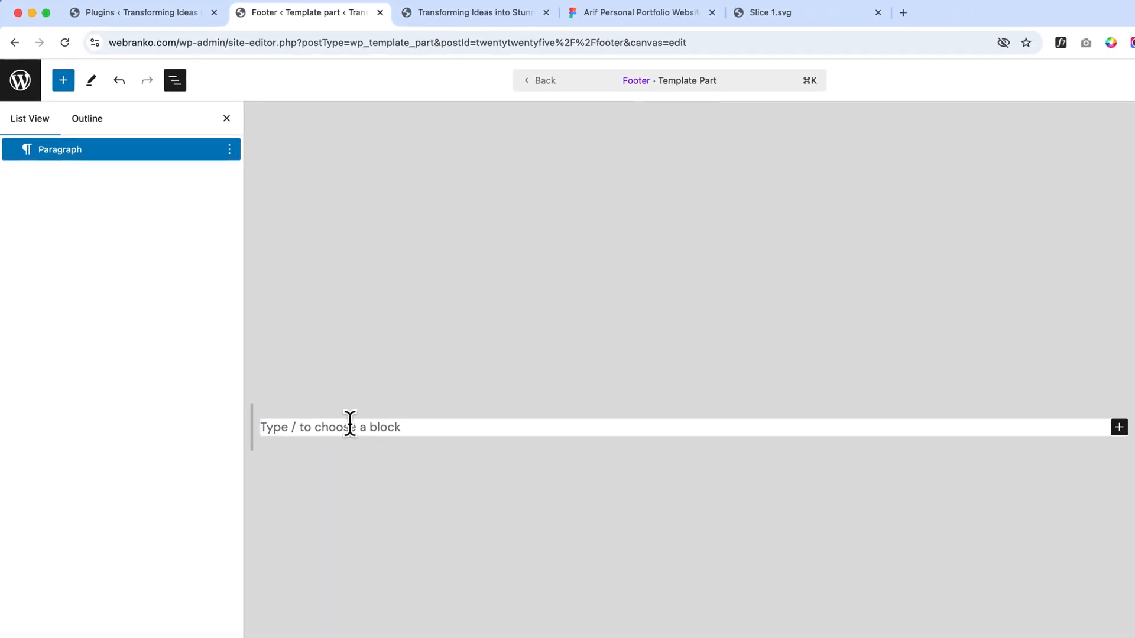
key(cmd+v)
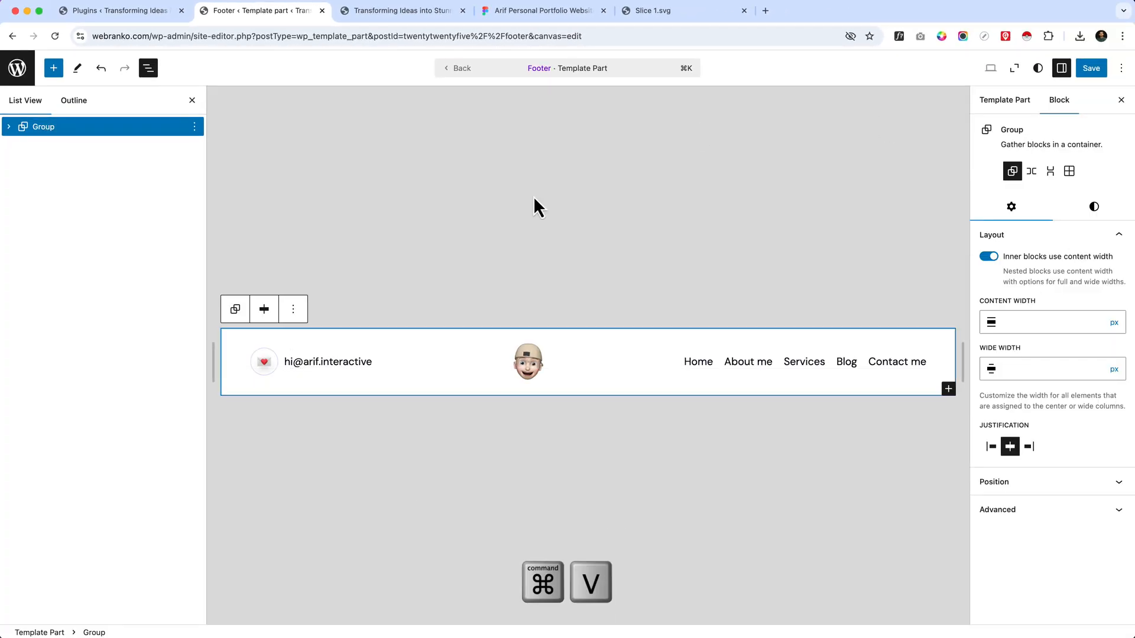
Step: Check the copyright text in the Figma footer design
click(541, 10)
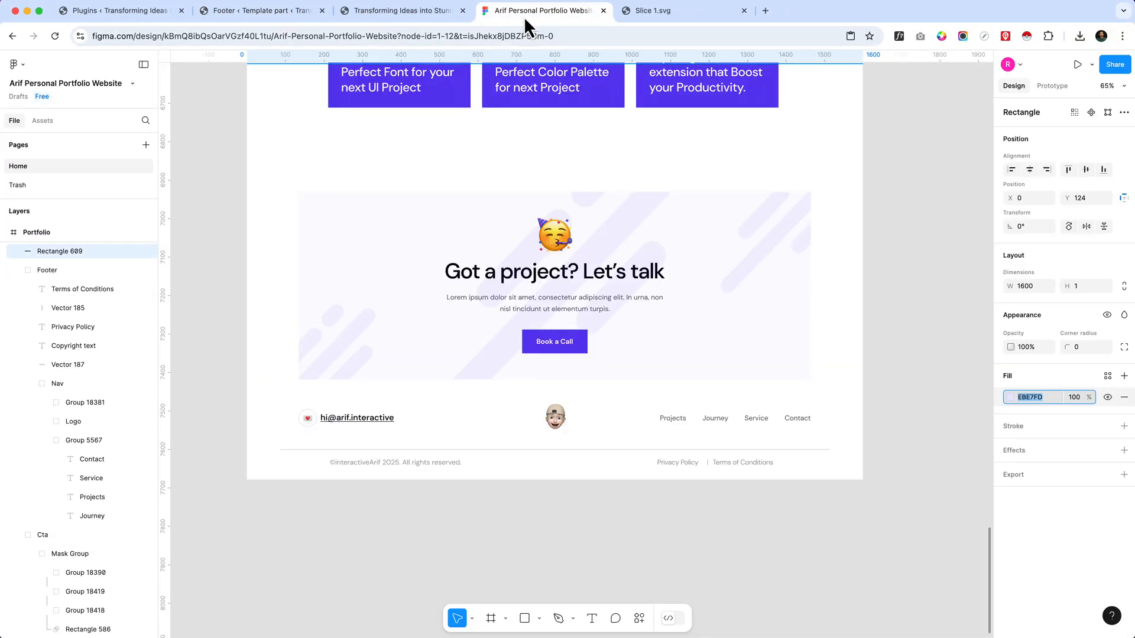
mouse_move(479, 442)
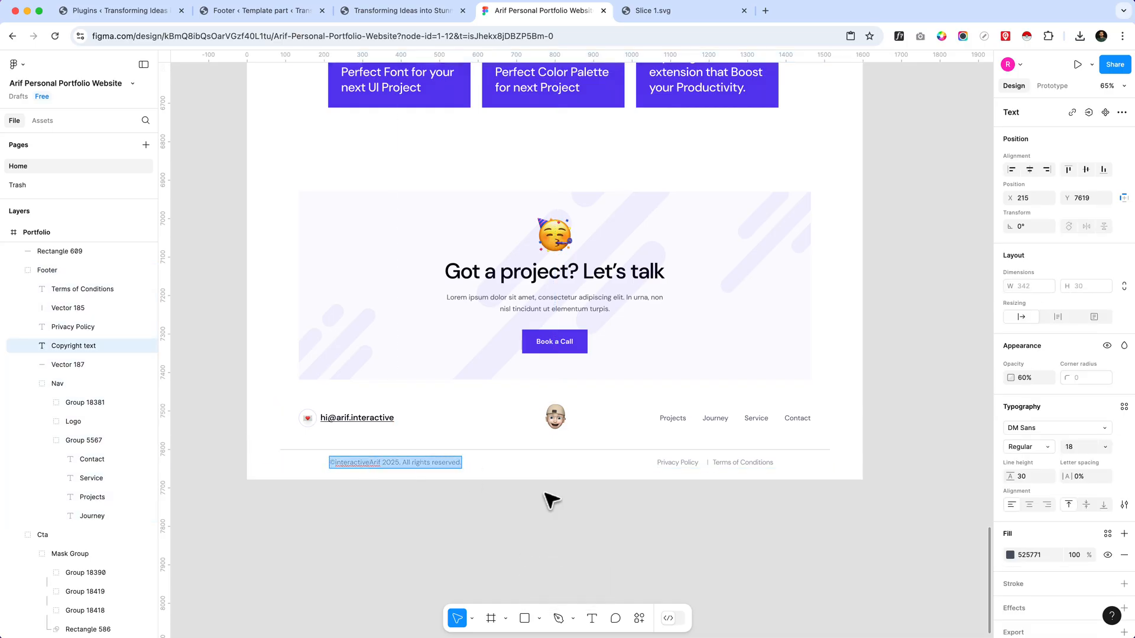
click(260, 10)
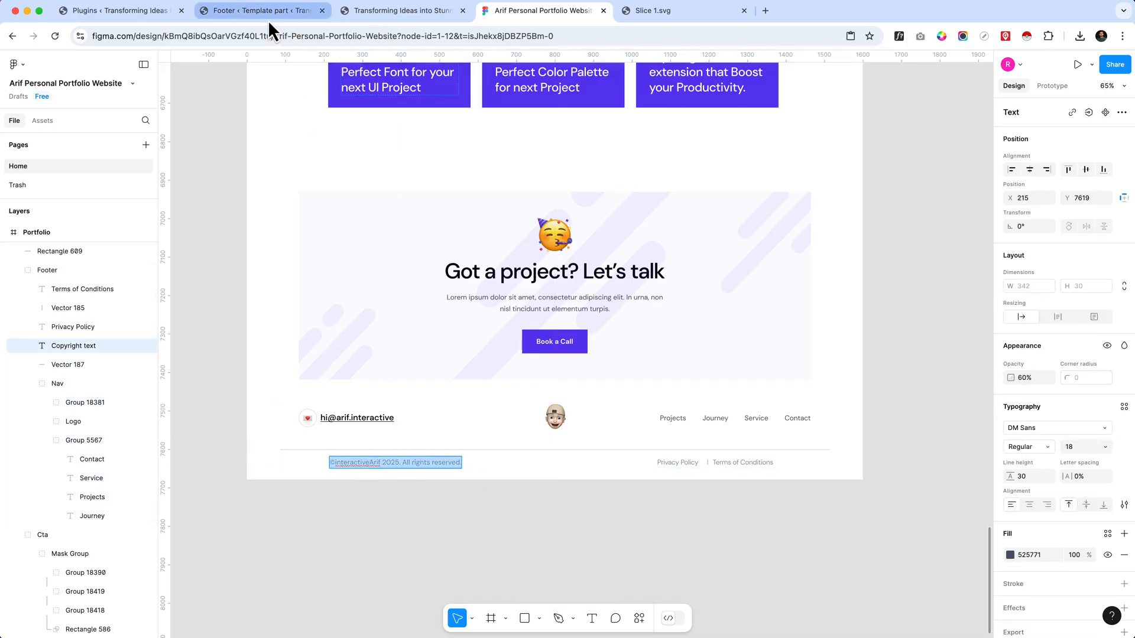
Step: Add a Row below the header holding a paragraph '©interactiveArif 2025. All rights reserved.'
click(263, 11)
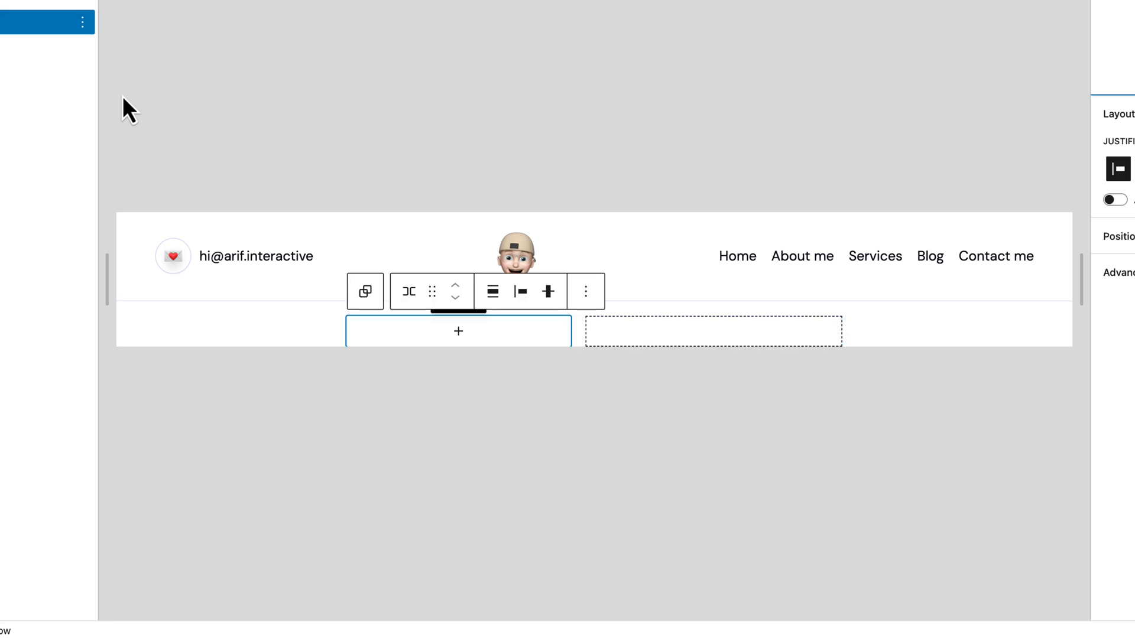
click(457, 331)
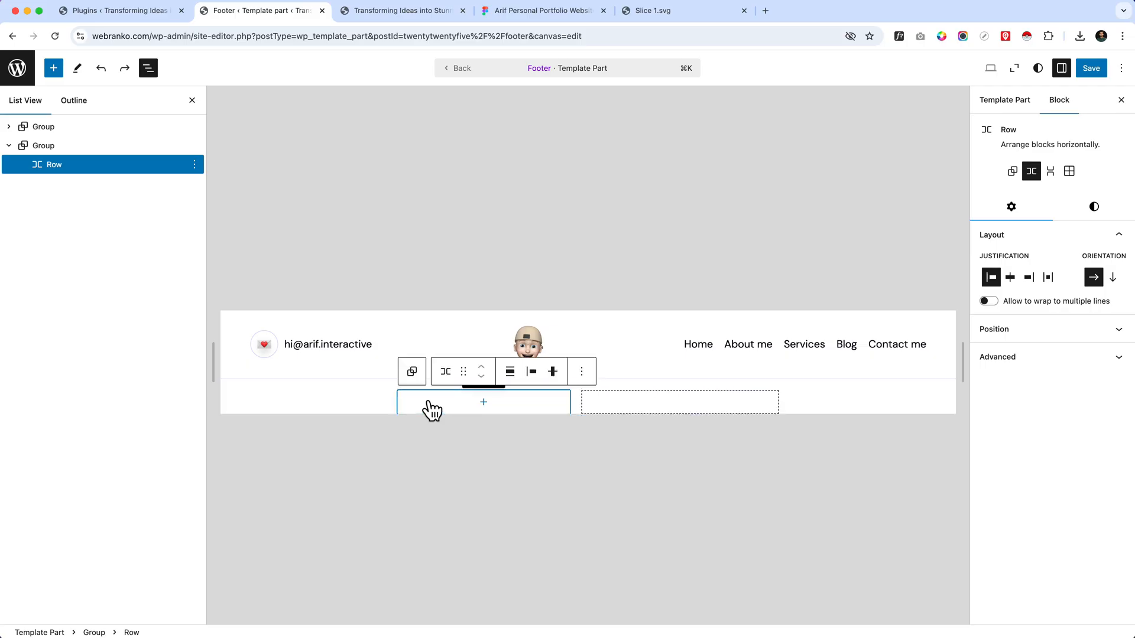
click(482, 401)
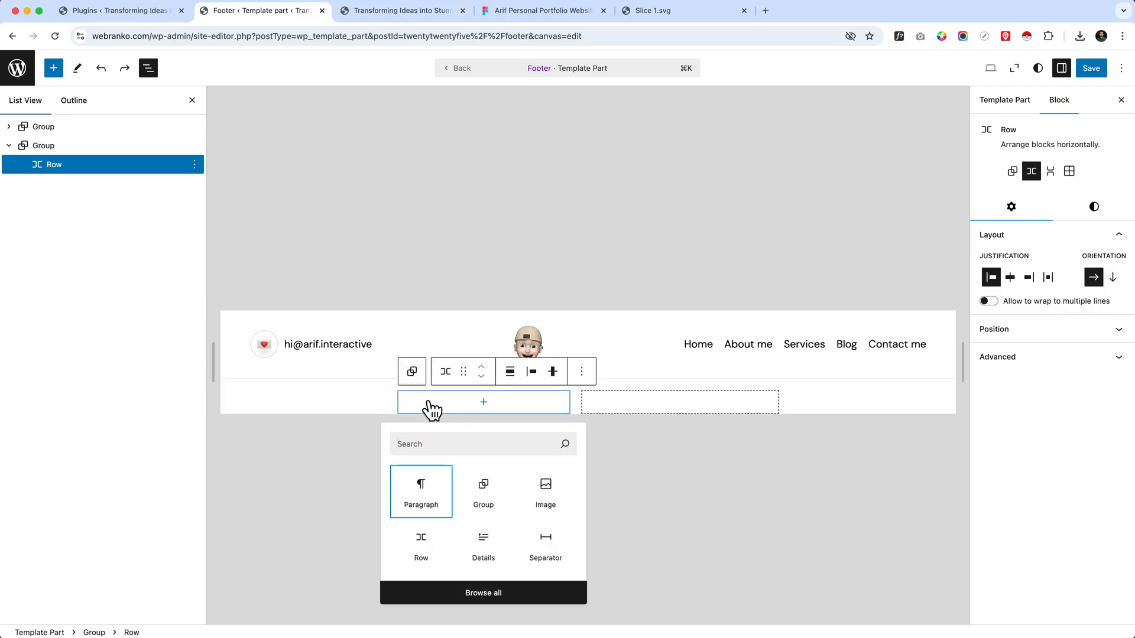
click(421, 492)
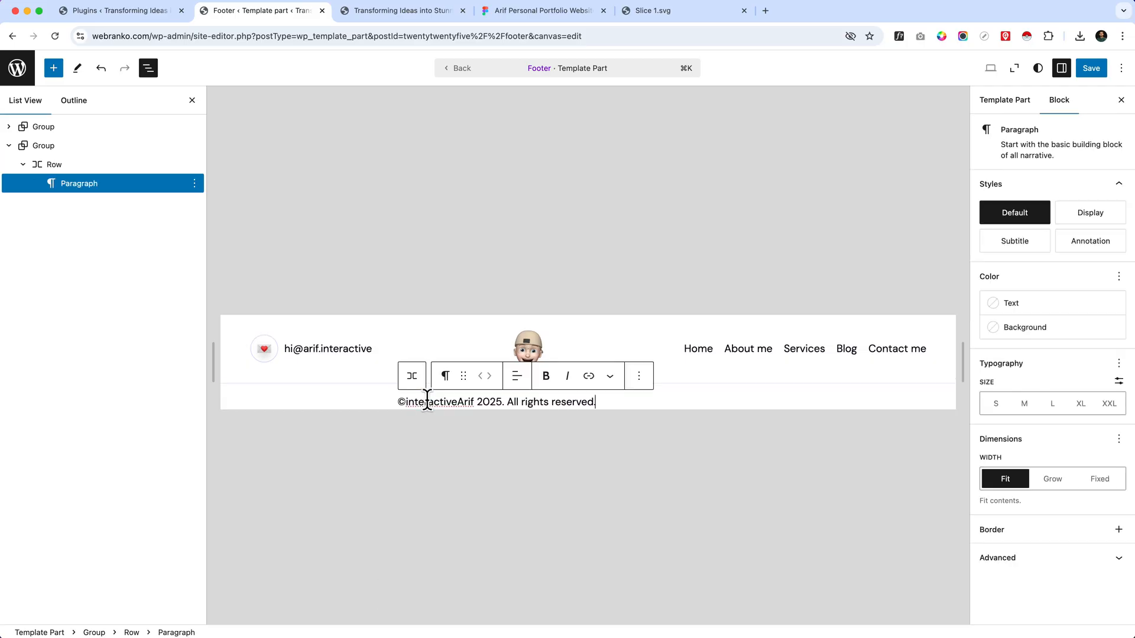
mouse_move(382, 385)
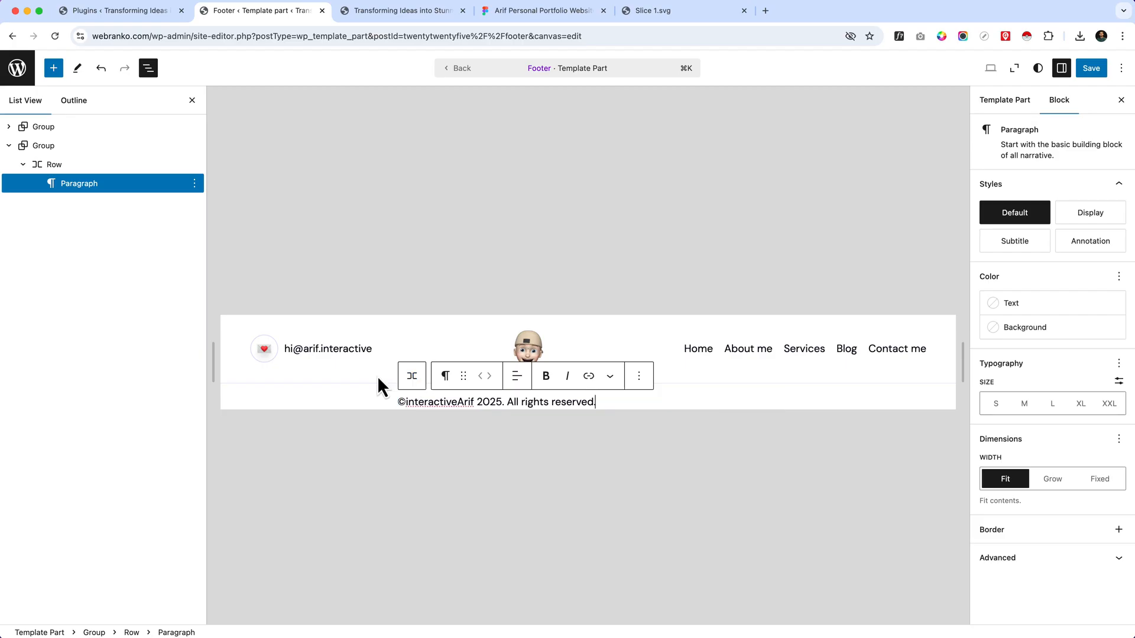
key(tab)
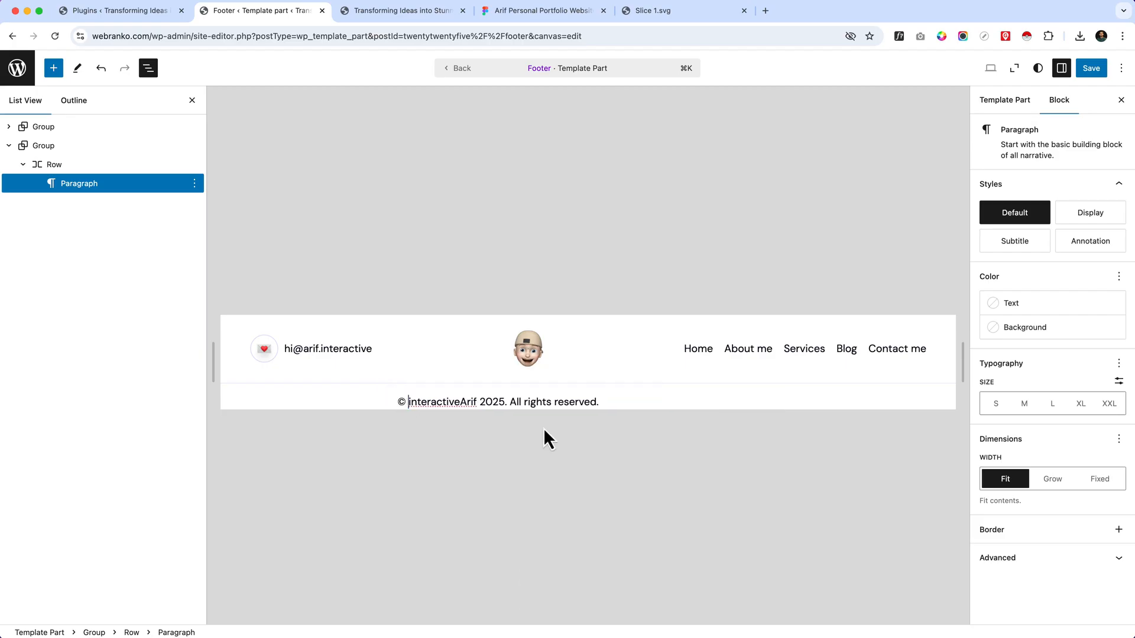
key(Backspace)
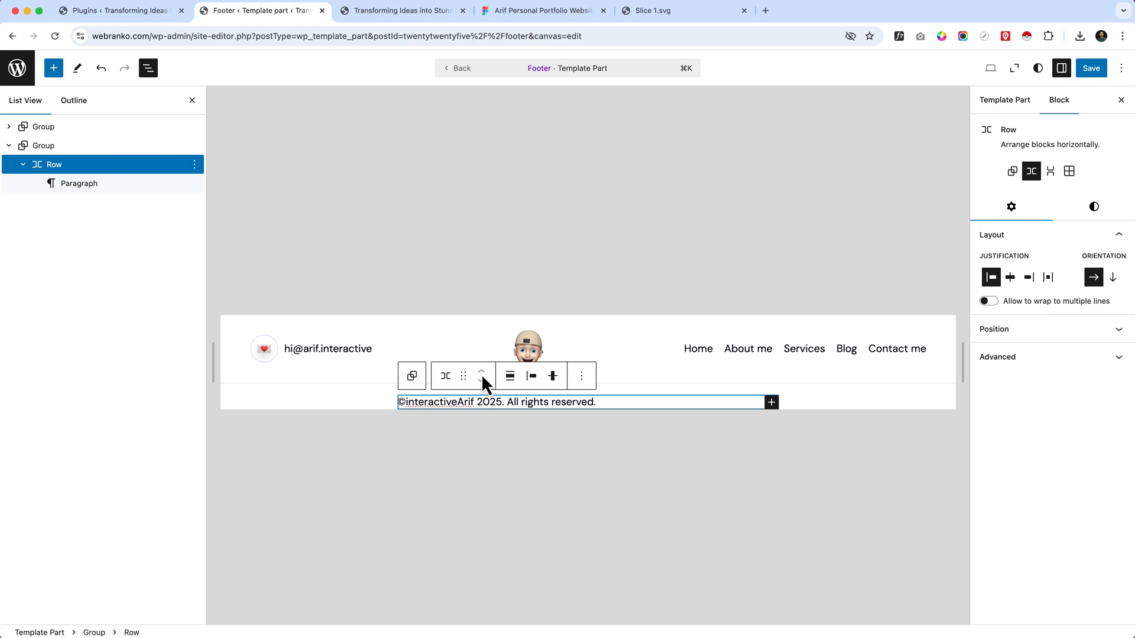
mouse_move(481, 376)
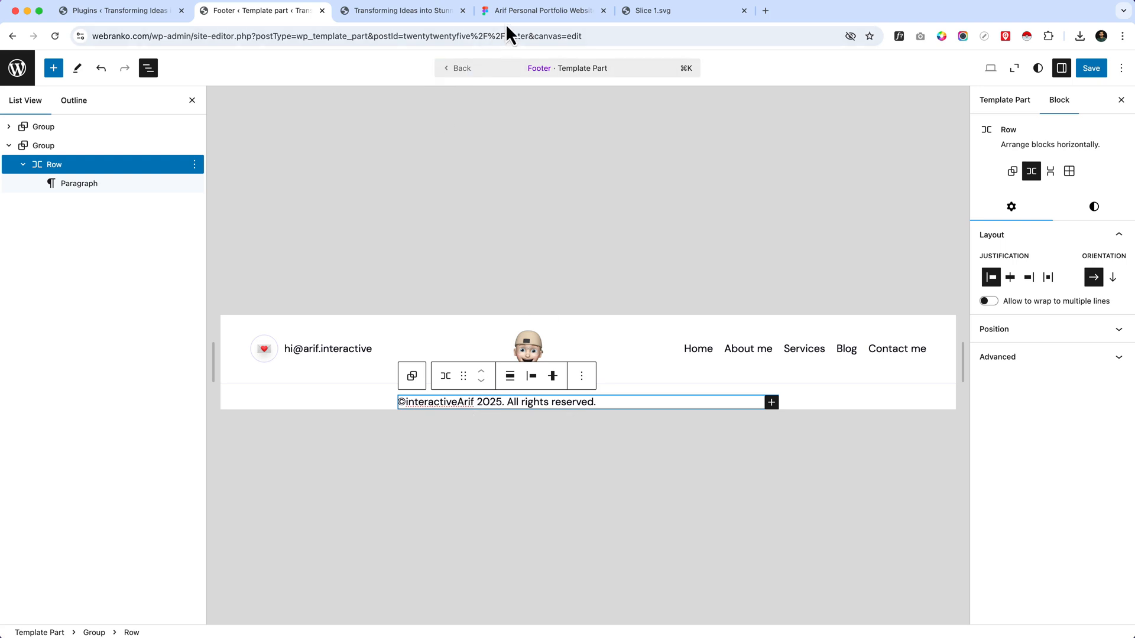
Step: Review the Privacy Policy and Terms of Conditions texts in the Figma design
click(542, 11)
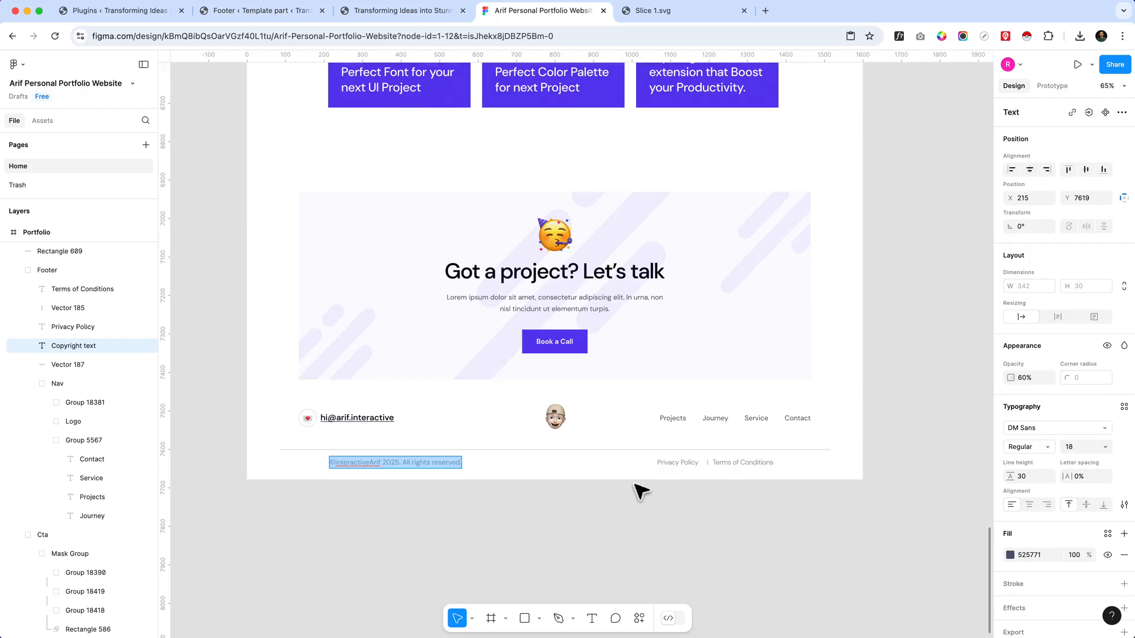
click(677, 462)
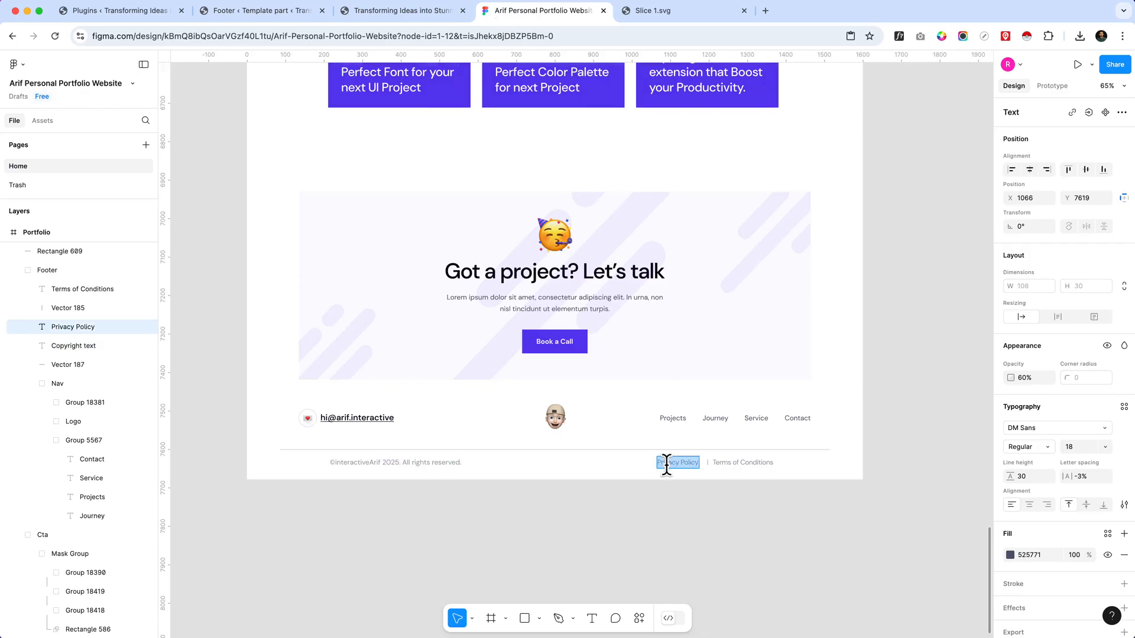
click(401, 10)
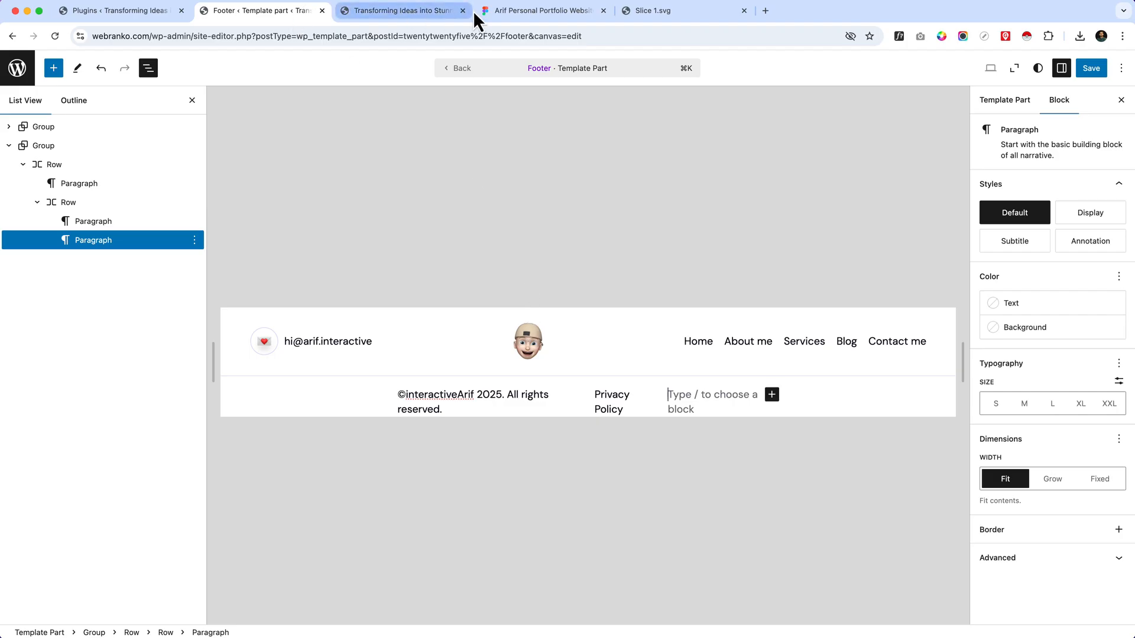
click(542, 11)
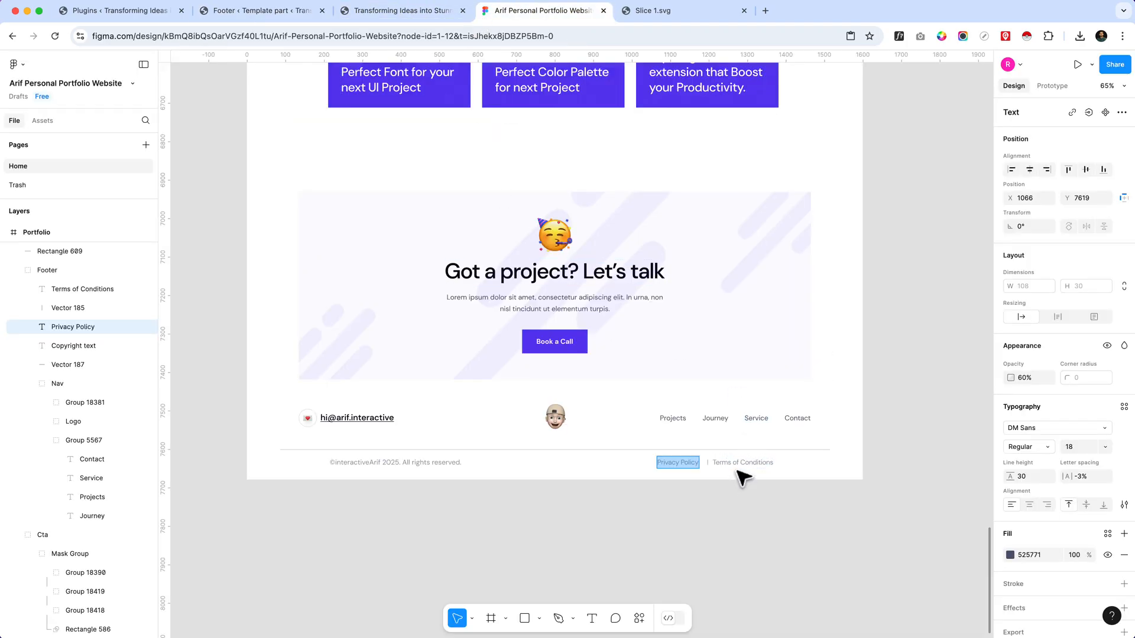
click(742, 463)
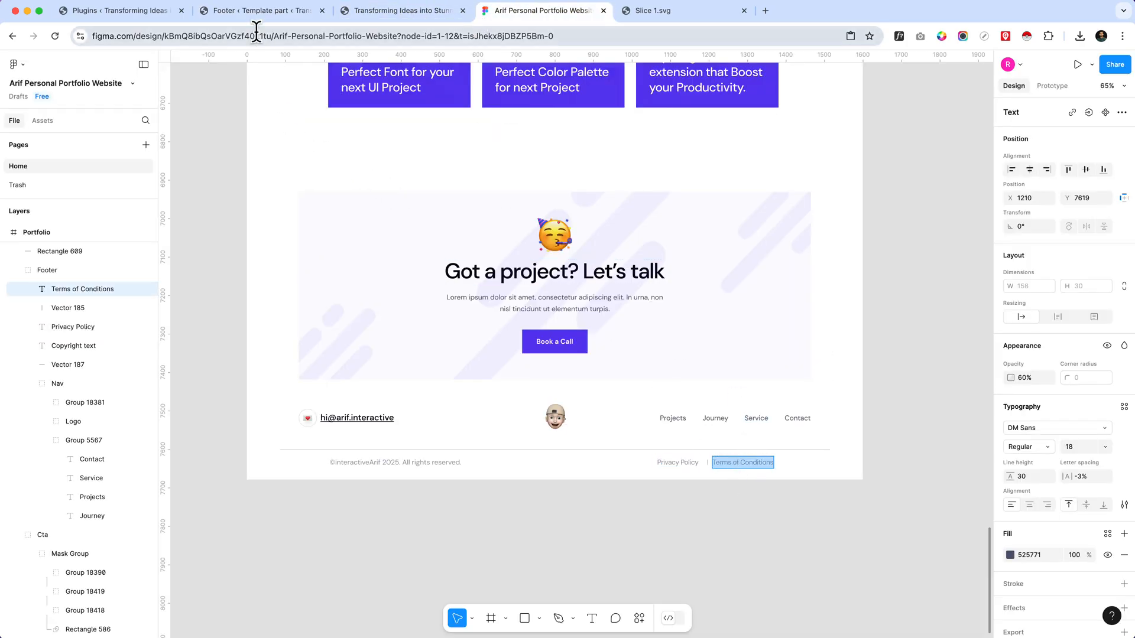
click(260, 11)
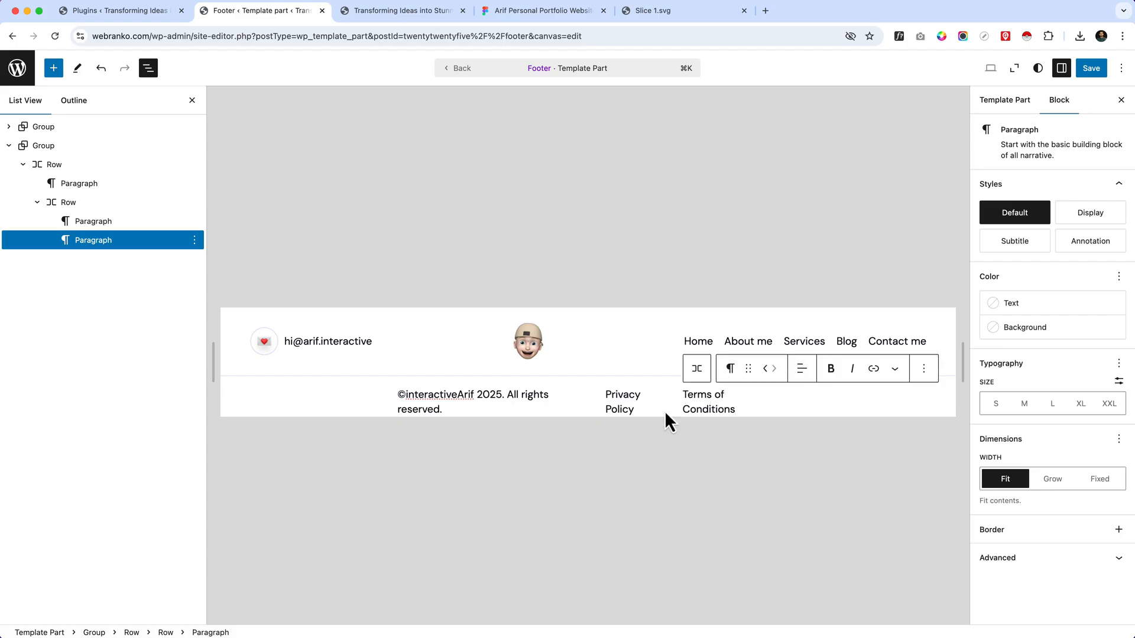
Step: Link the Privacy Policy footer text to '#' and compare with the design
double_click(622, 402)
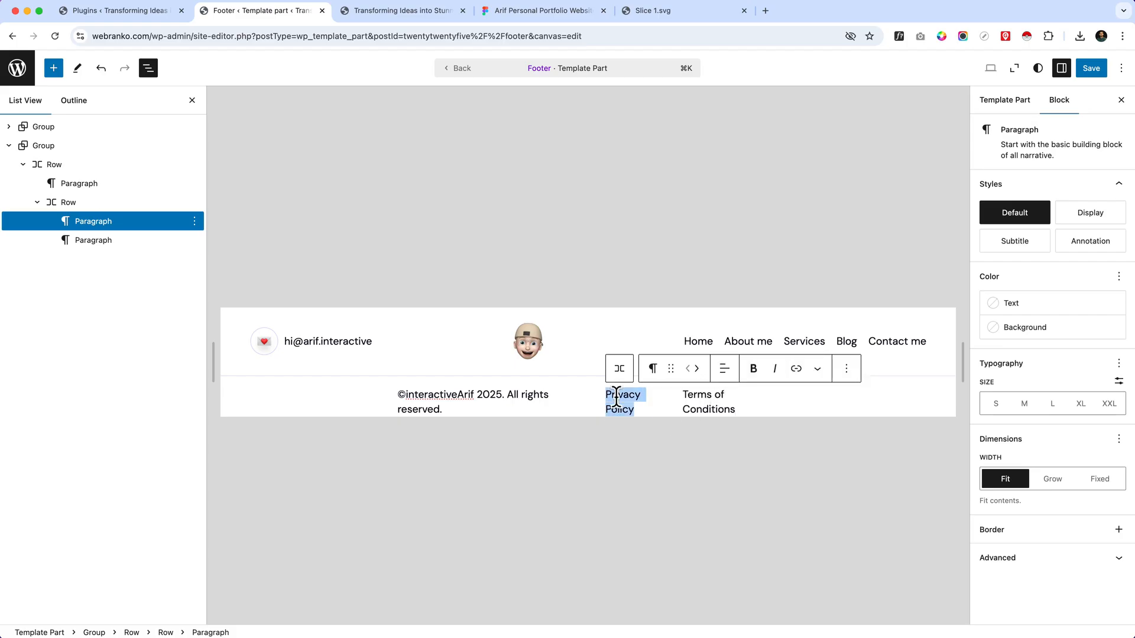
click(796, 369)
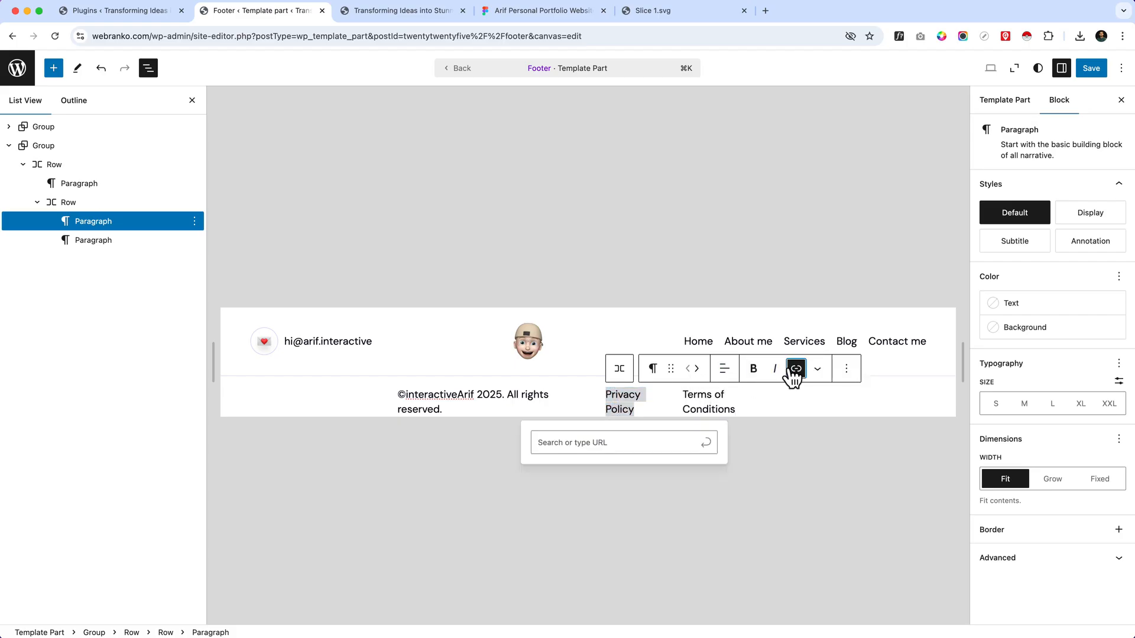
click(623, 442)
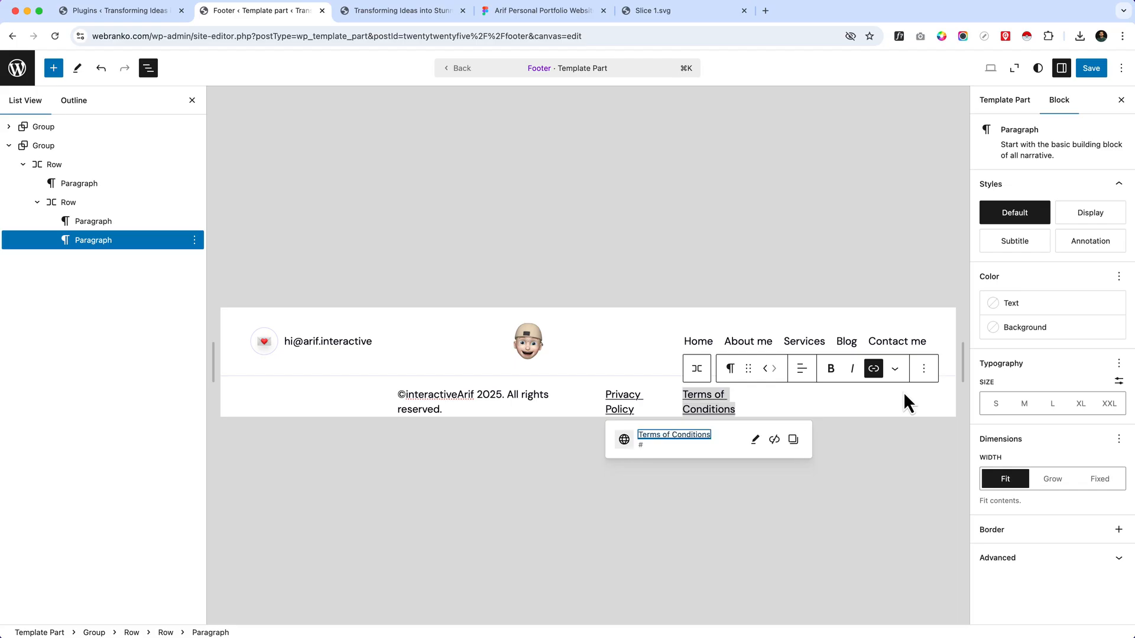
click(539, 11)
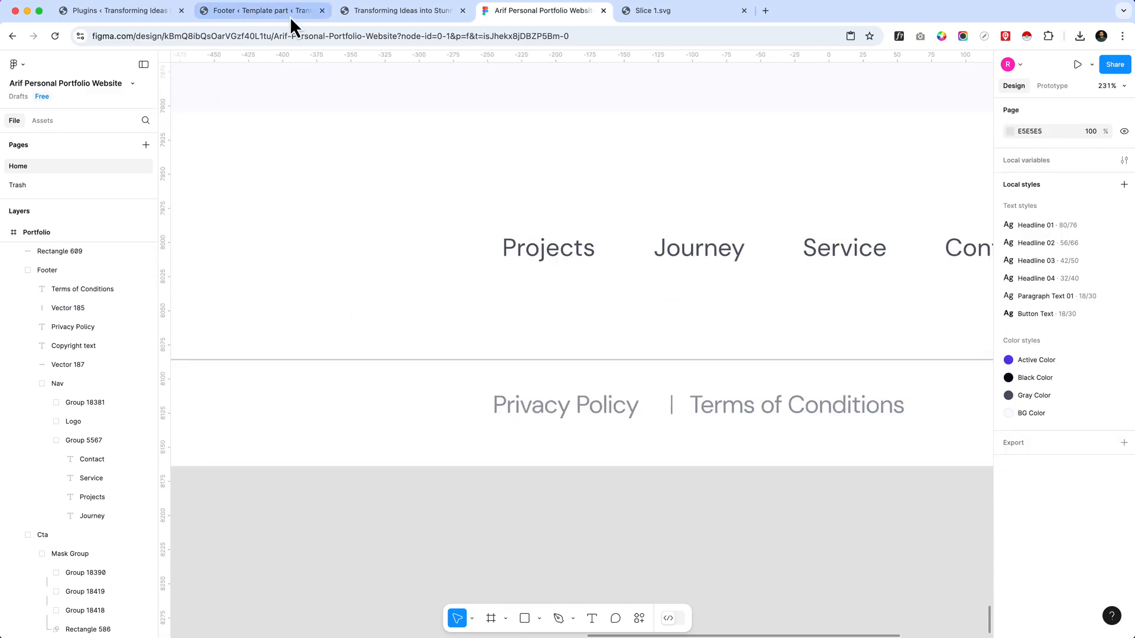
Step: Insert a '|' separator paragraph between the Privacy Policy and Terms links
click(253, 10)
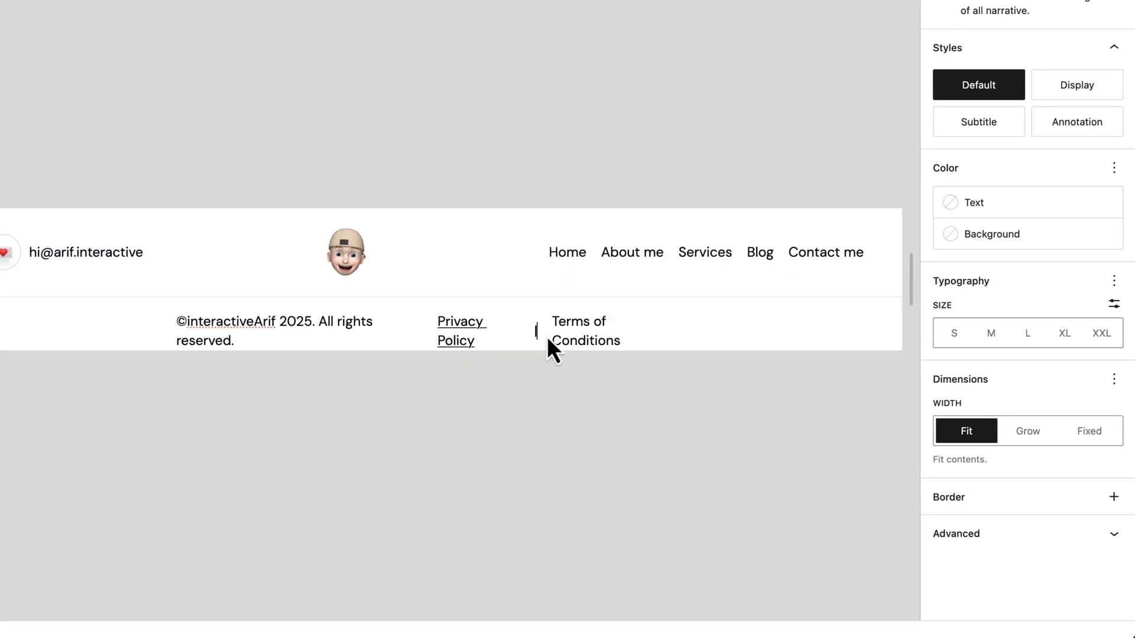
click(572, 331)
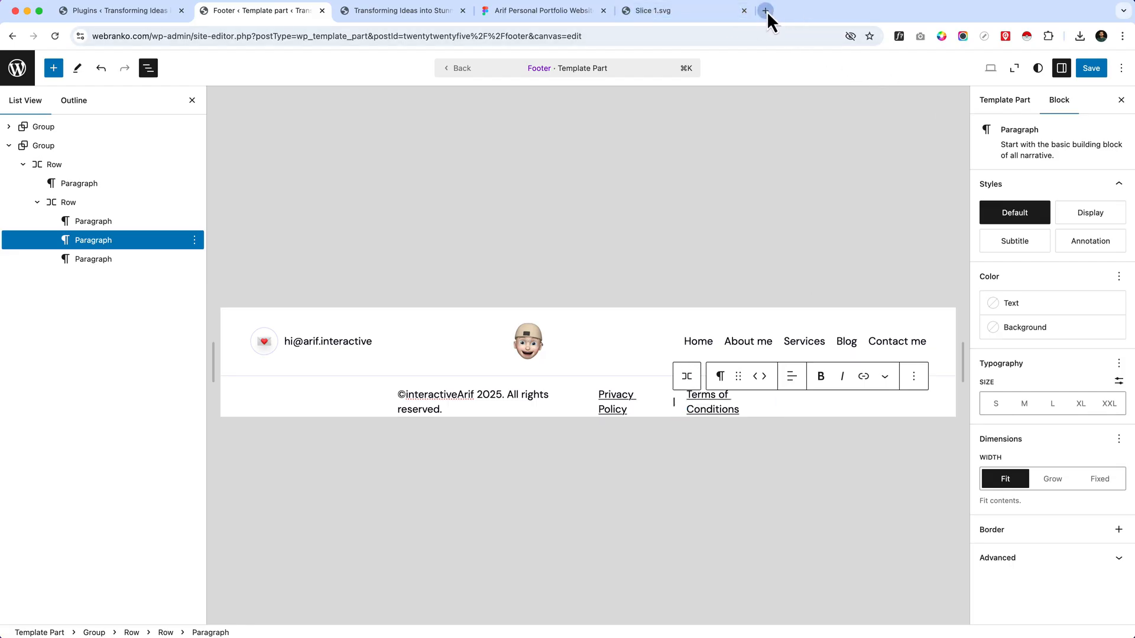
Step: Search Google for 'pipe in keyboard' and view the freeCodeCamp keyboard image result
click(765, 10)
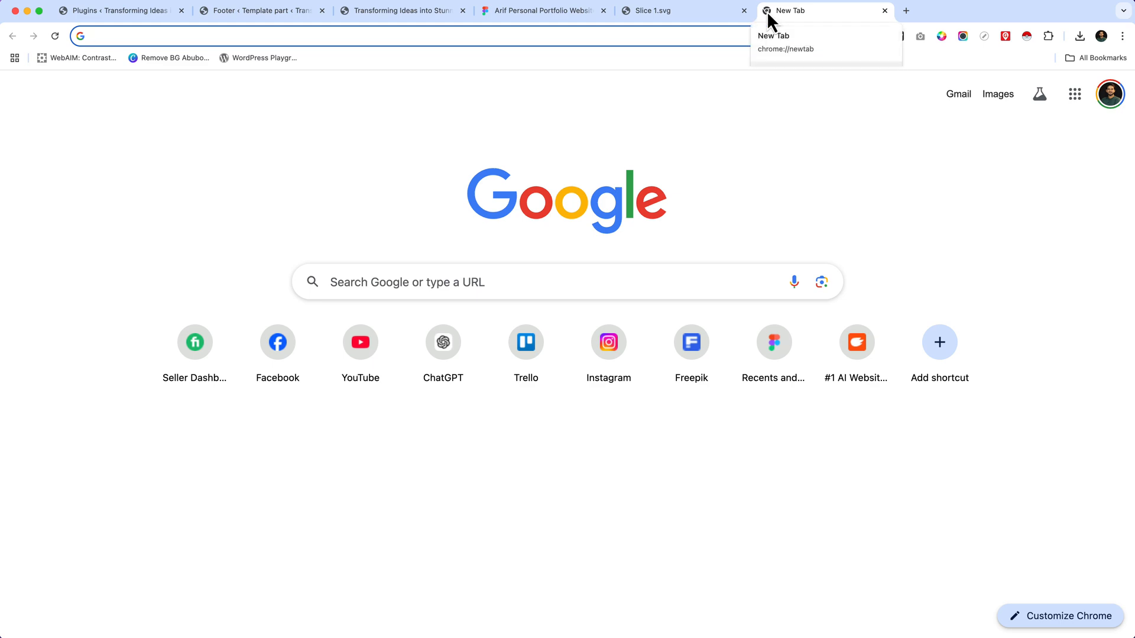
text(pipe in keyboard)
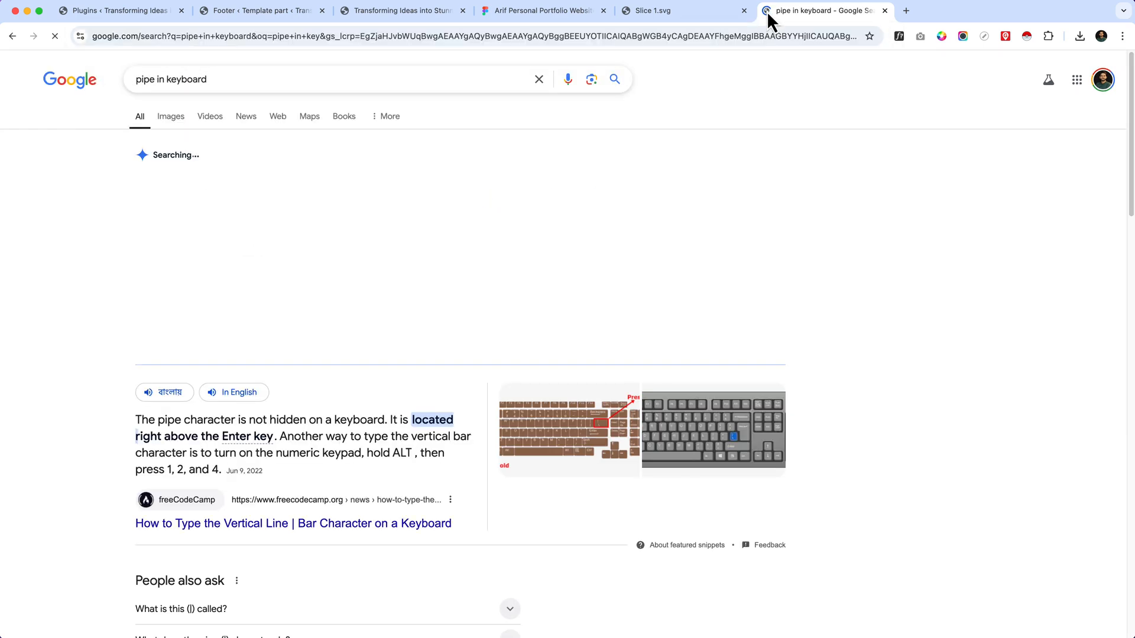
click(569, 428)
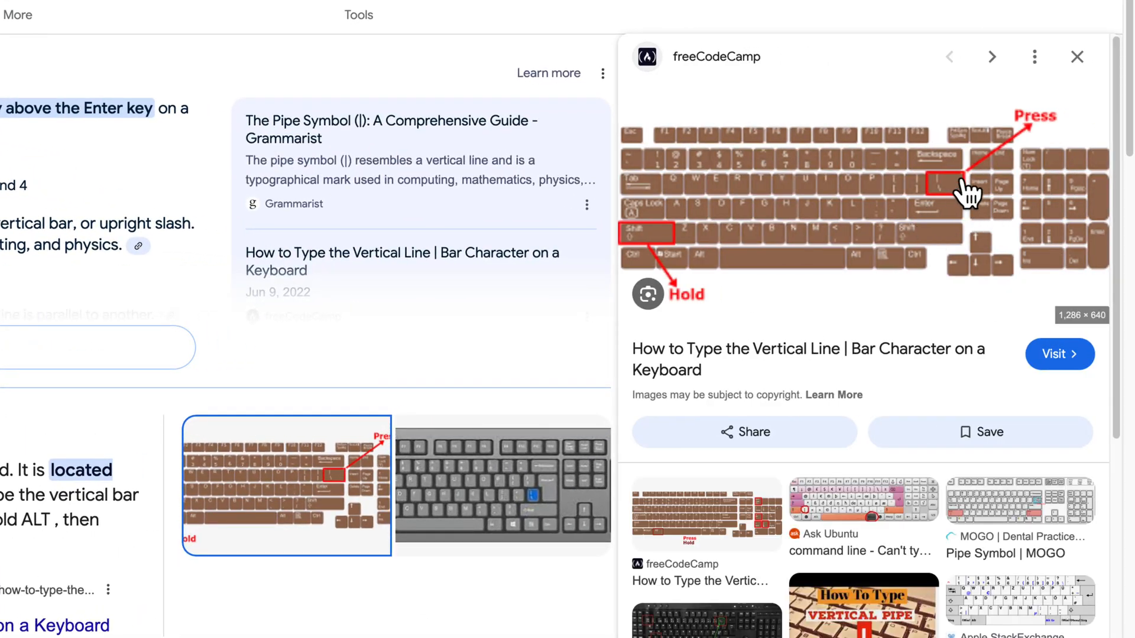
mouse_move(1072, 239)
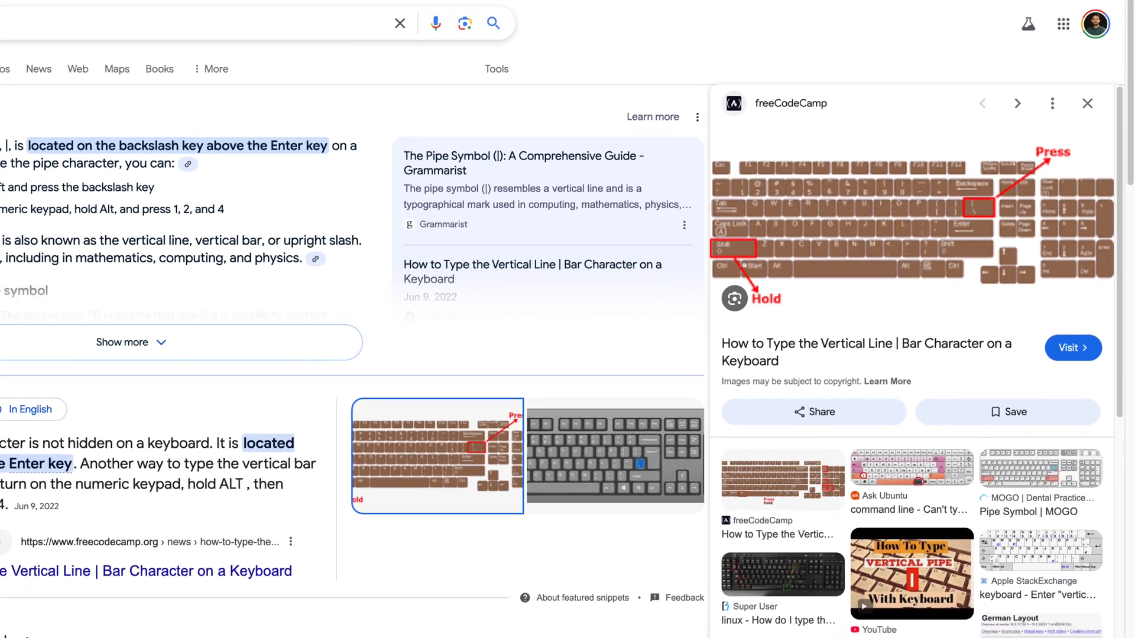
click(260, 11)
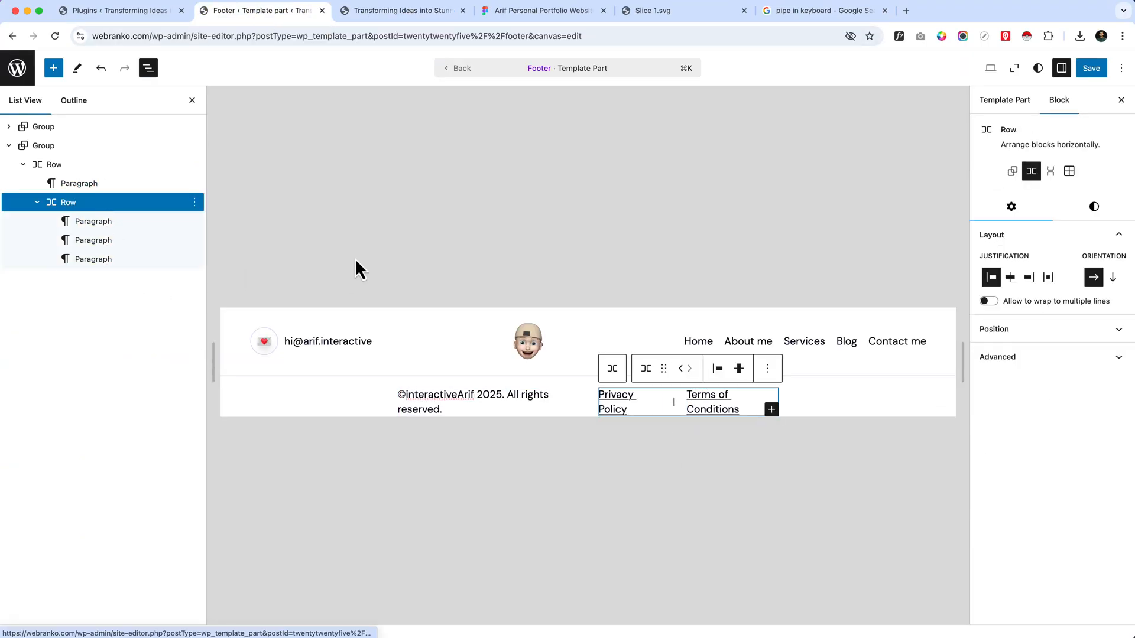
Step: Justify the bottom row with space between items and tighten the links' spacing to 5px
click(54, 165)
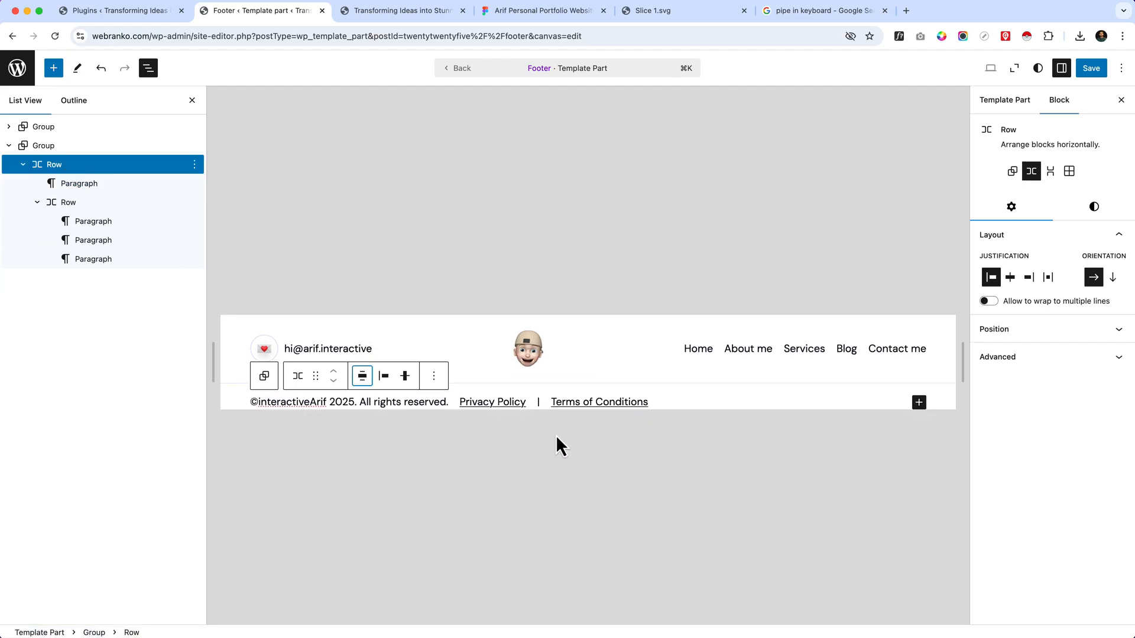
mouse_move(186, 242)
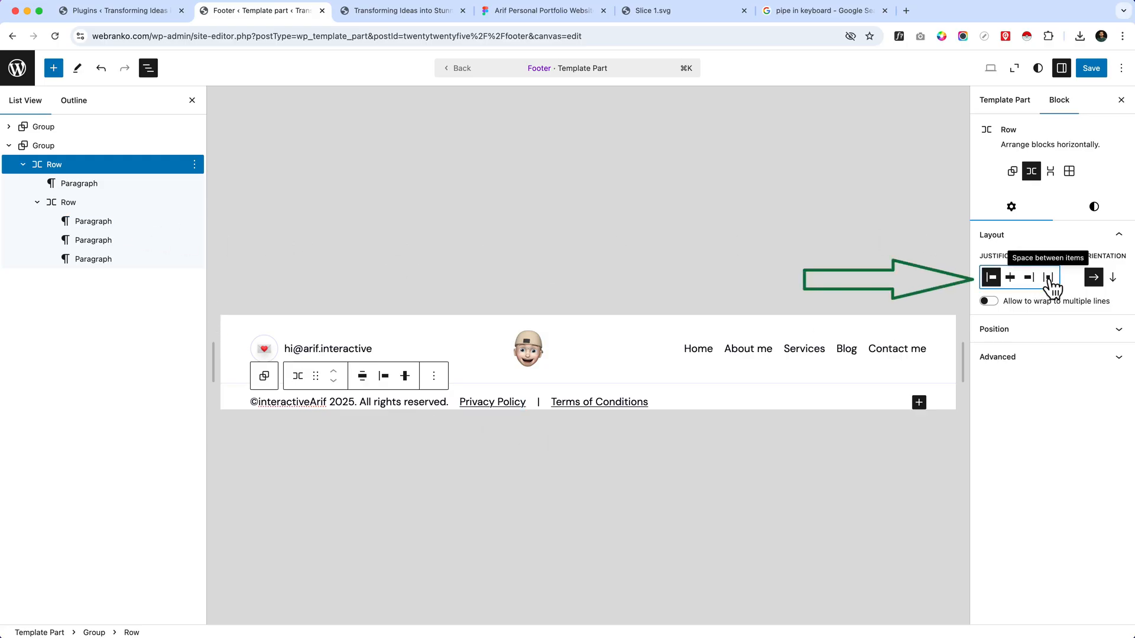
click(1048, 277)
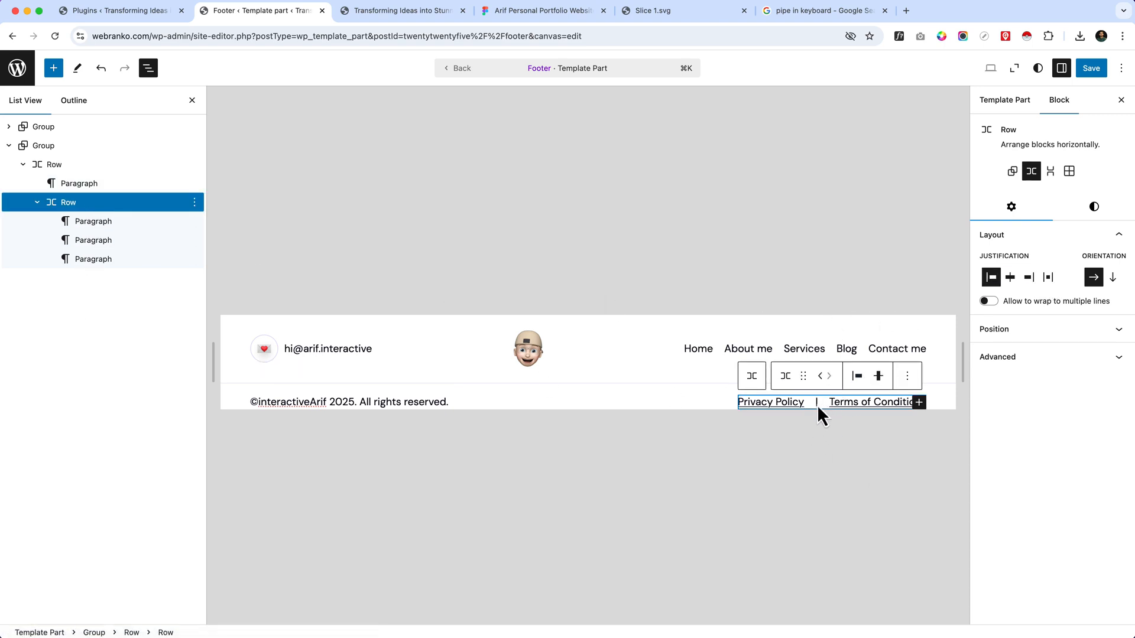
click(1093, 207)
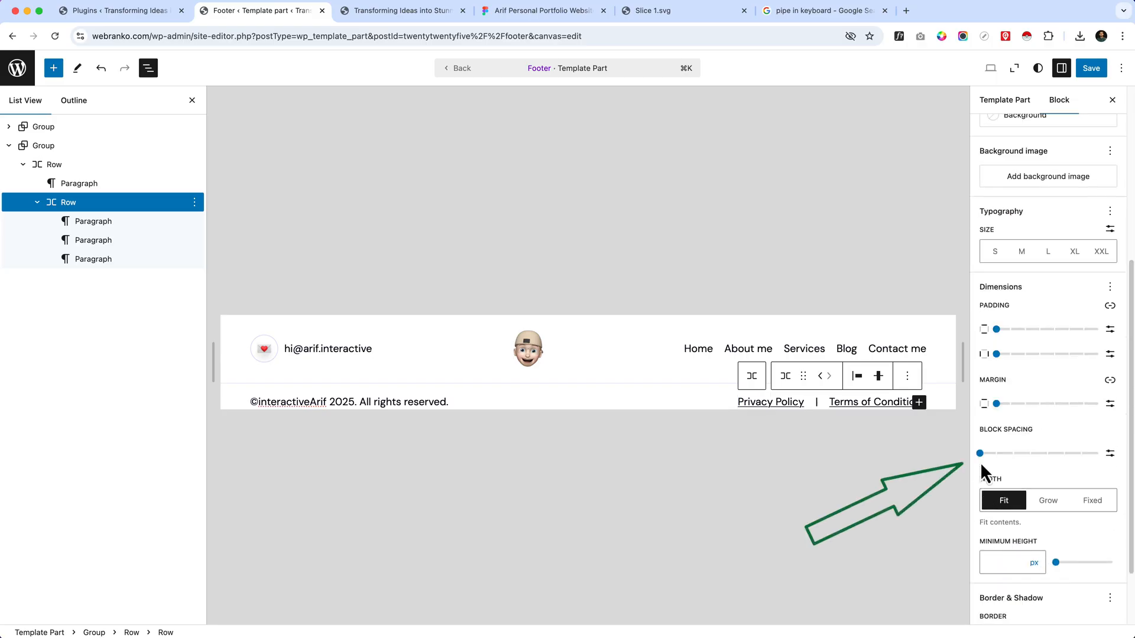
drag(979, 452, 996, 452)
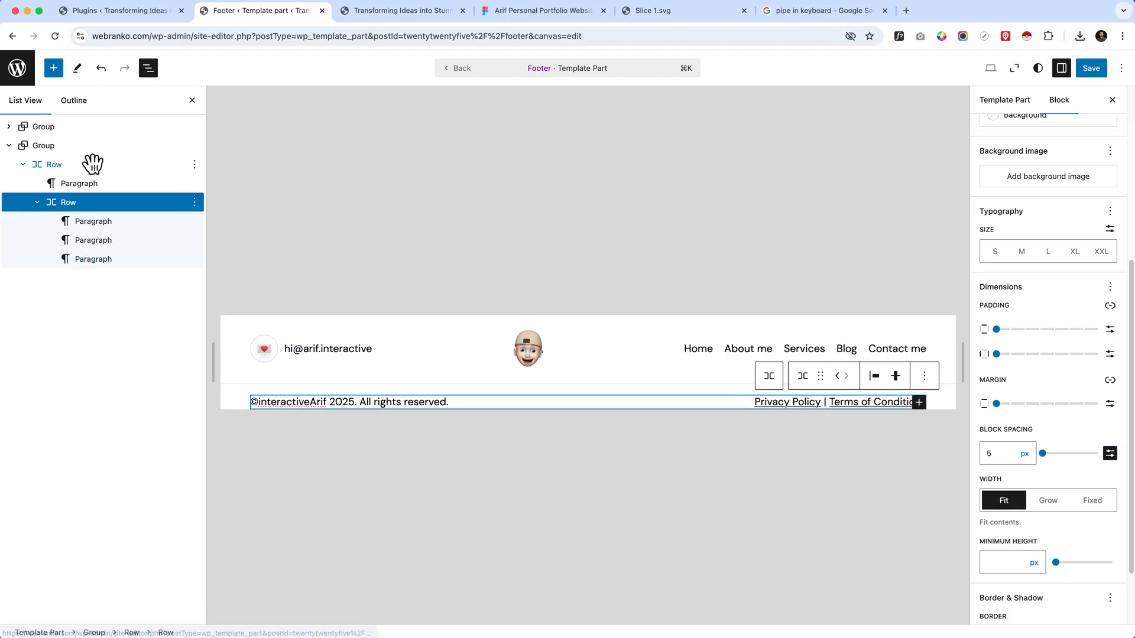
Step: Try margin on the copyright row, then reset it to none
click(43, 145)
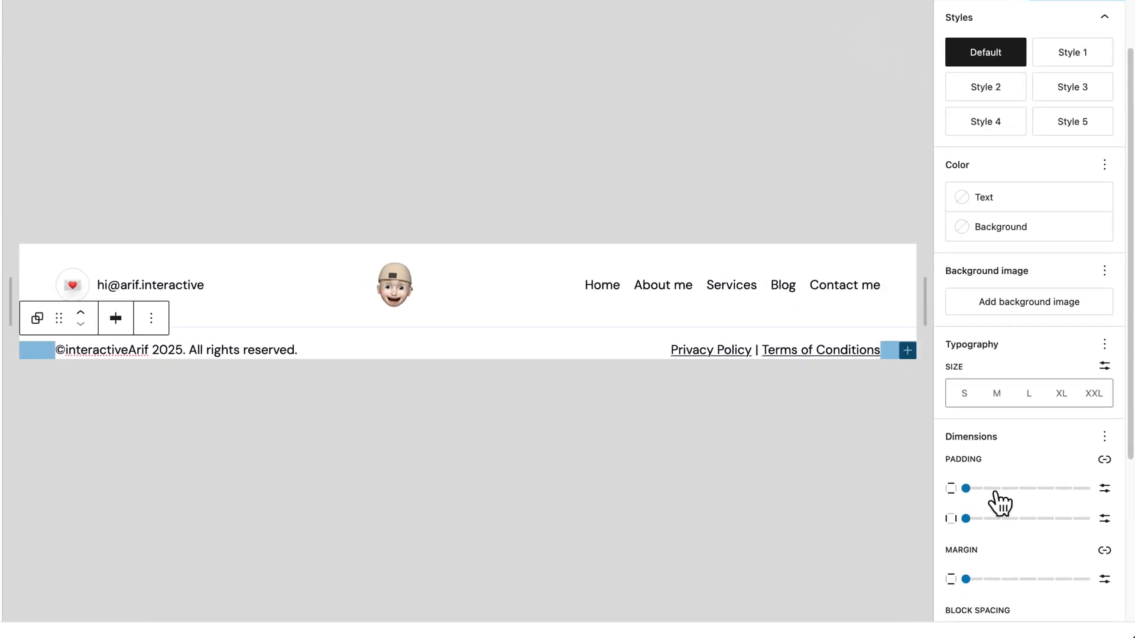
drag(965, 579, 1037, 580)
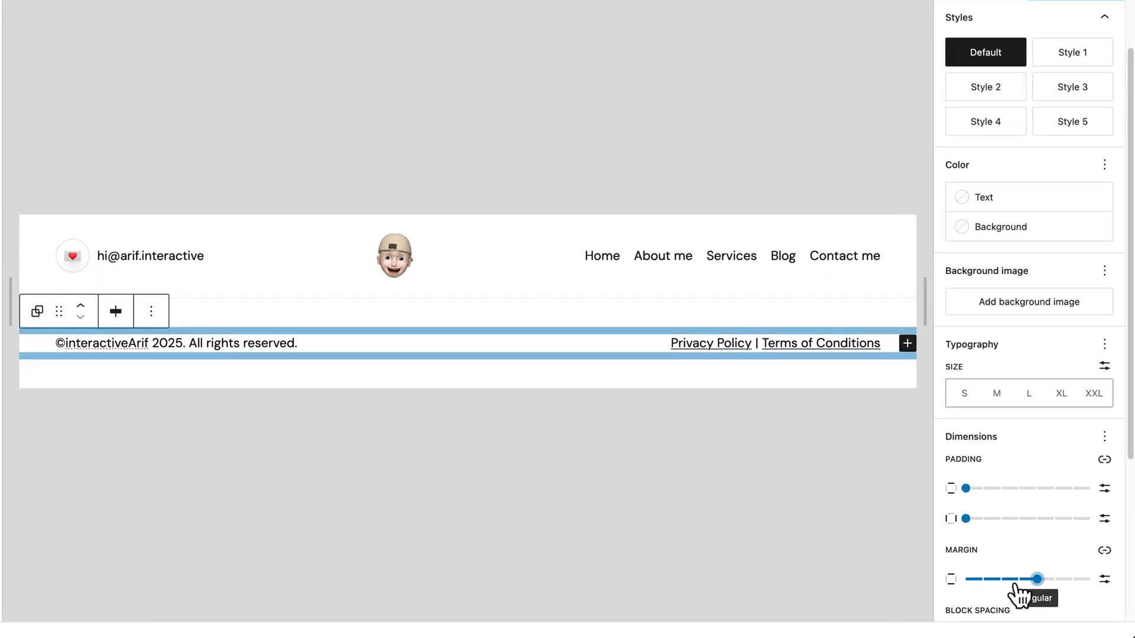
drag(1037, 579, 966, 580)
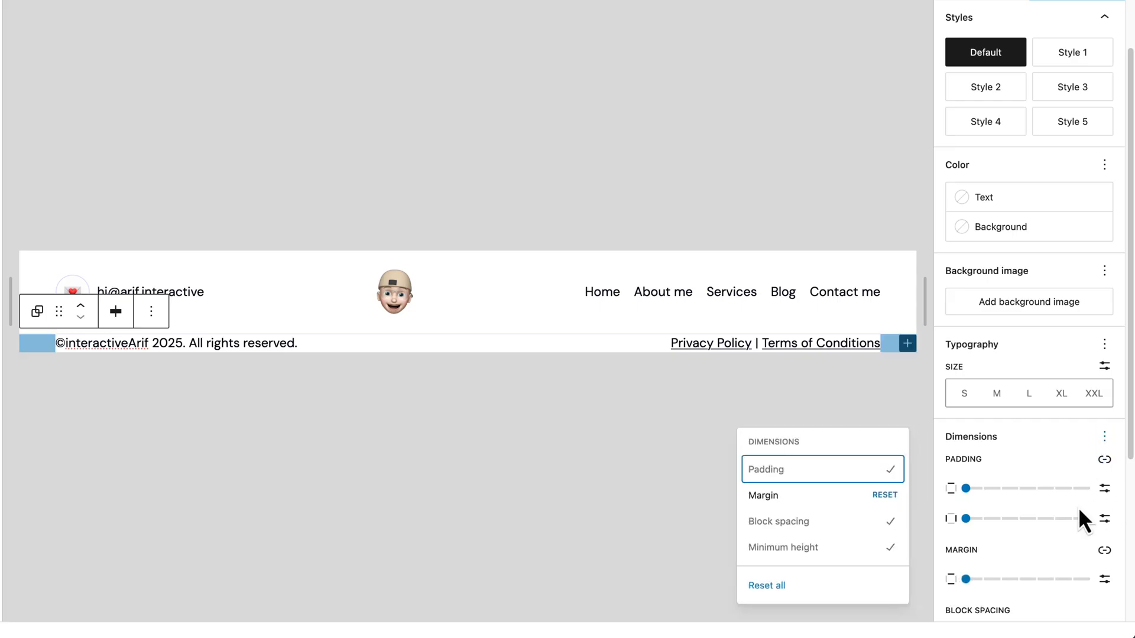
click(762, 496)
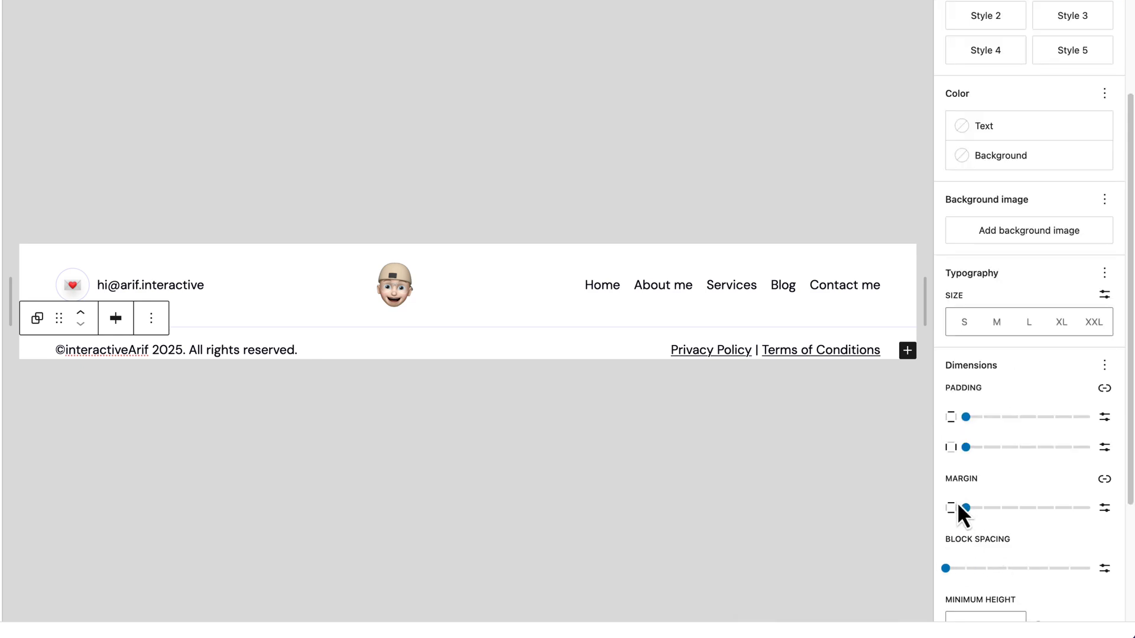
drag(967, 507, 964, 507)
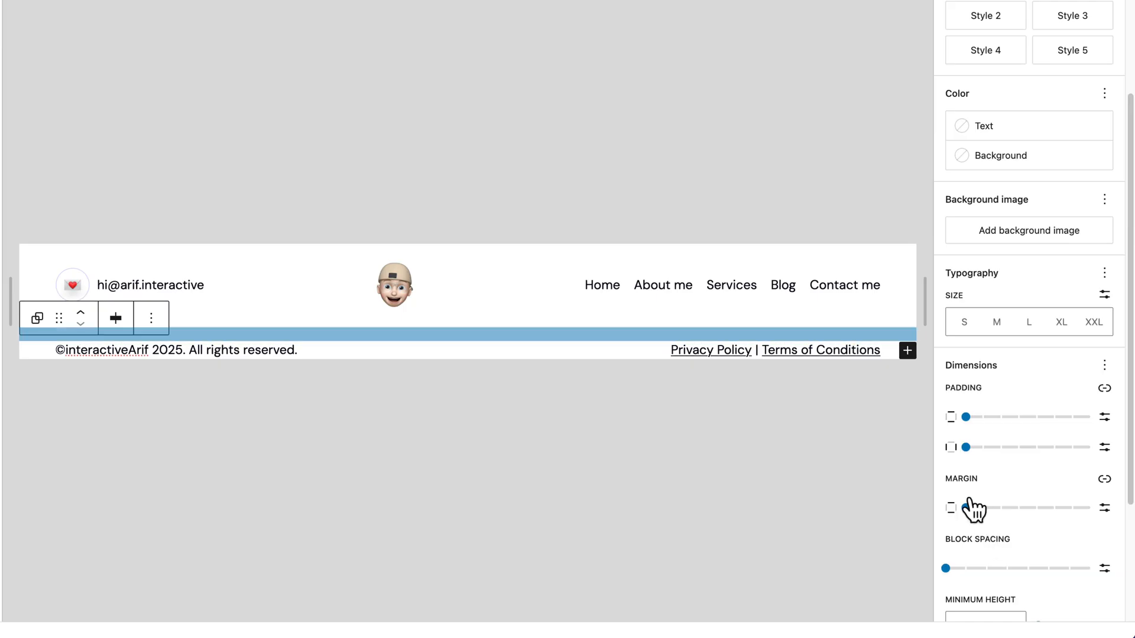
click(966, 507)
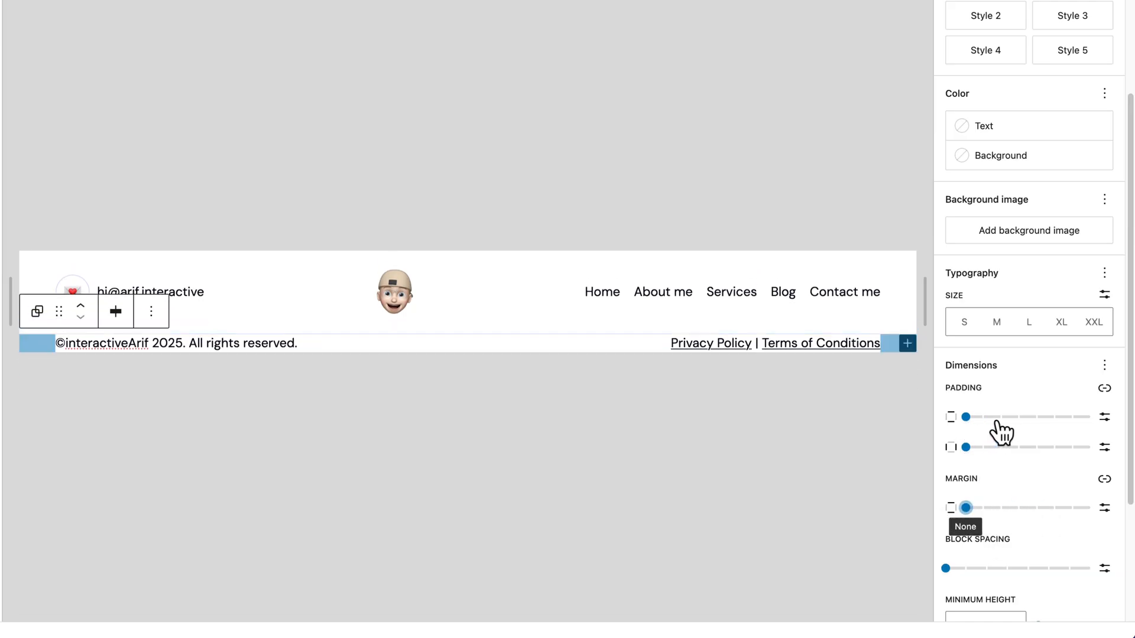
Step: Give the copyright group X-Small vertical padding and compare with the Figma design
drag(966, 418, 1002, 417)
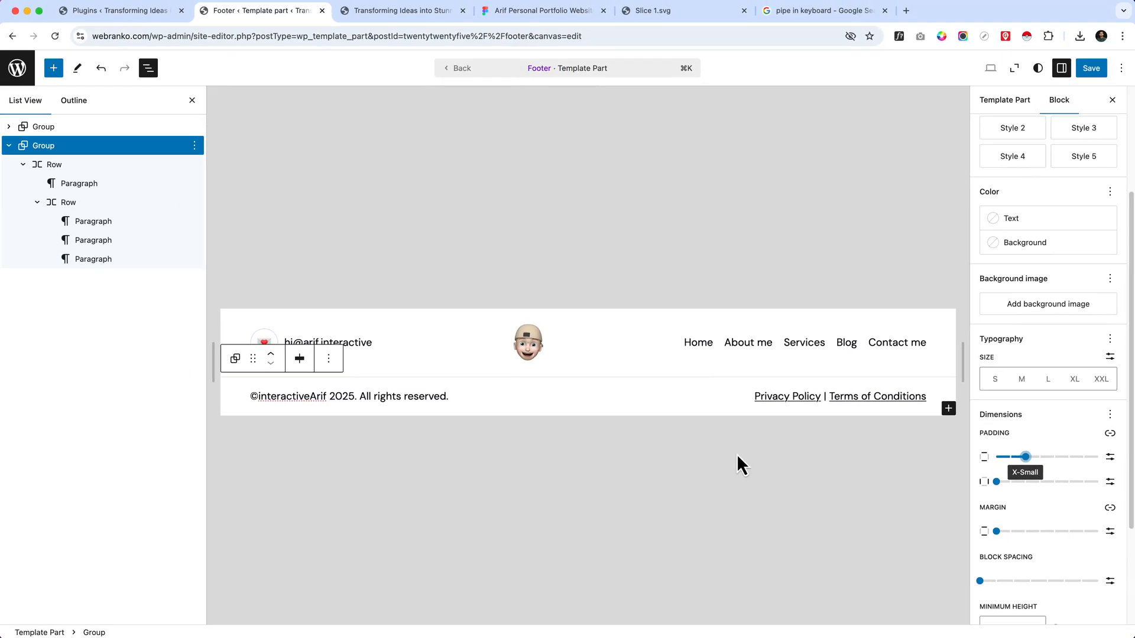
click(541, 11)
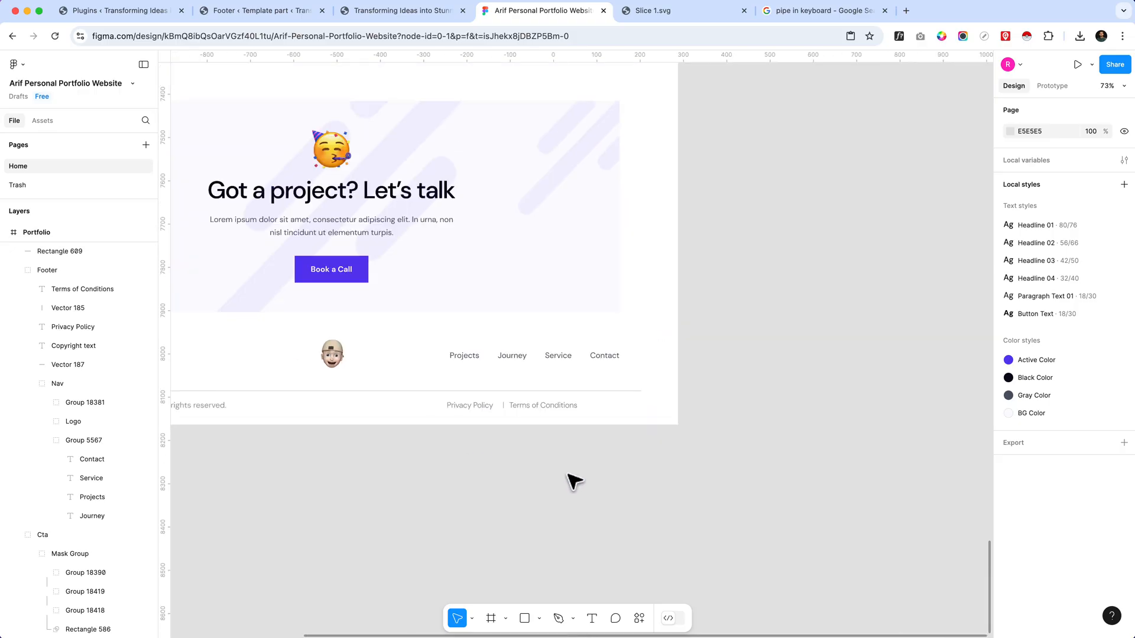
Step: Save the Footer template part, check it on the live site, then compare with Figma
click(402, 11)
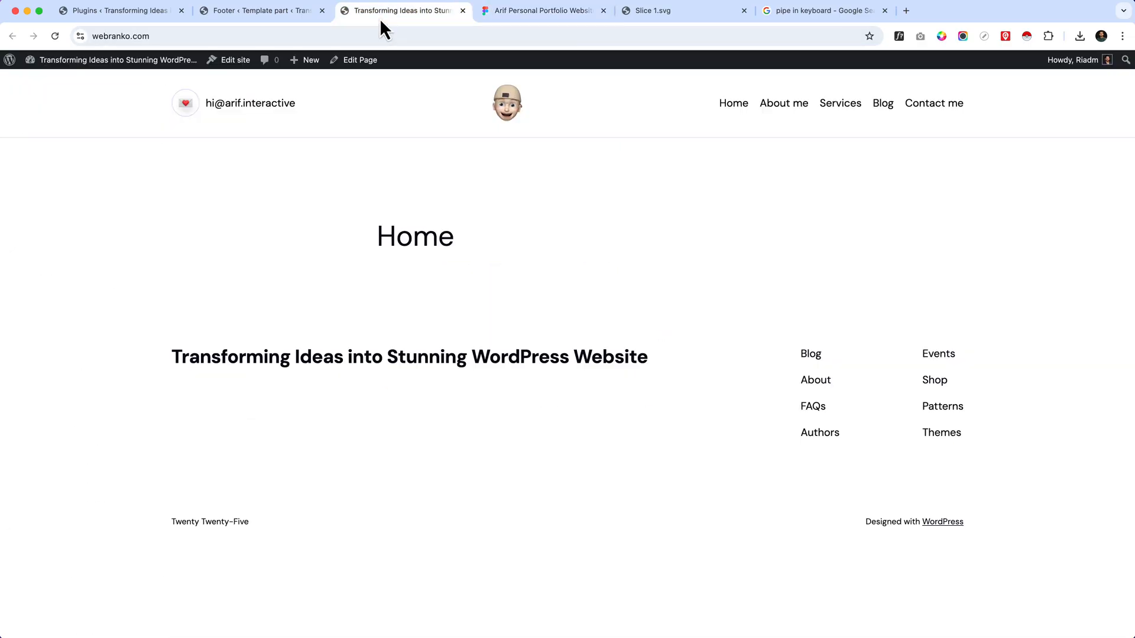
click(260, 11)
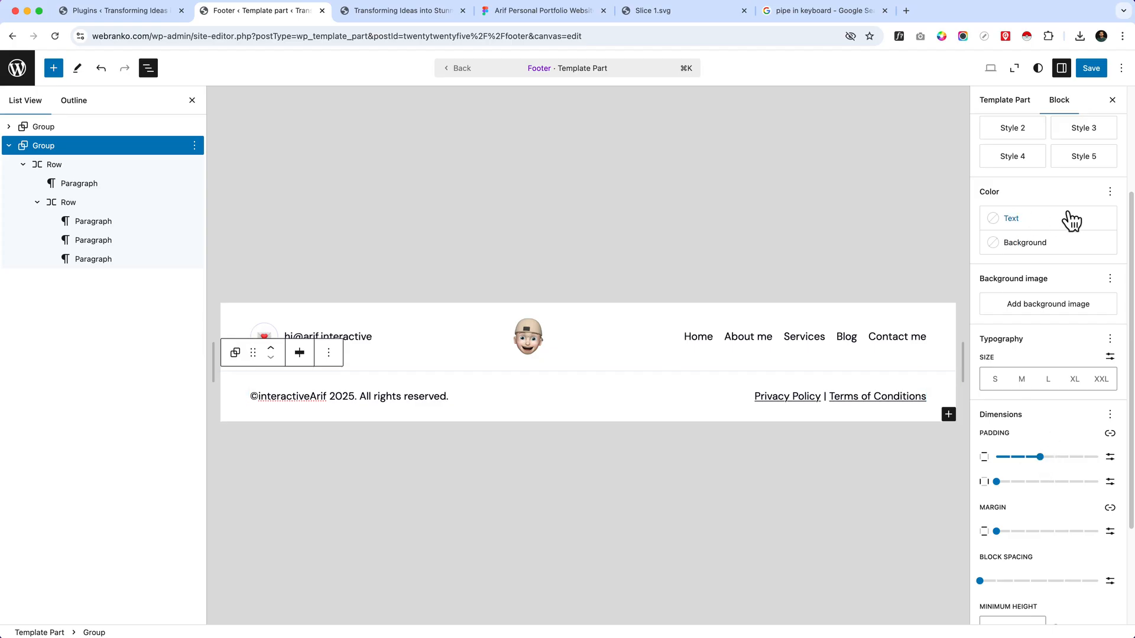
click(1091, 69)
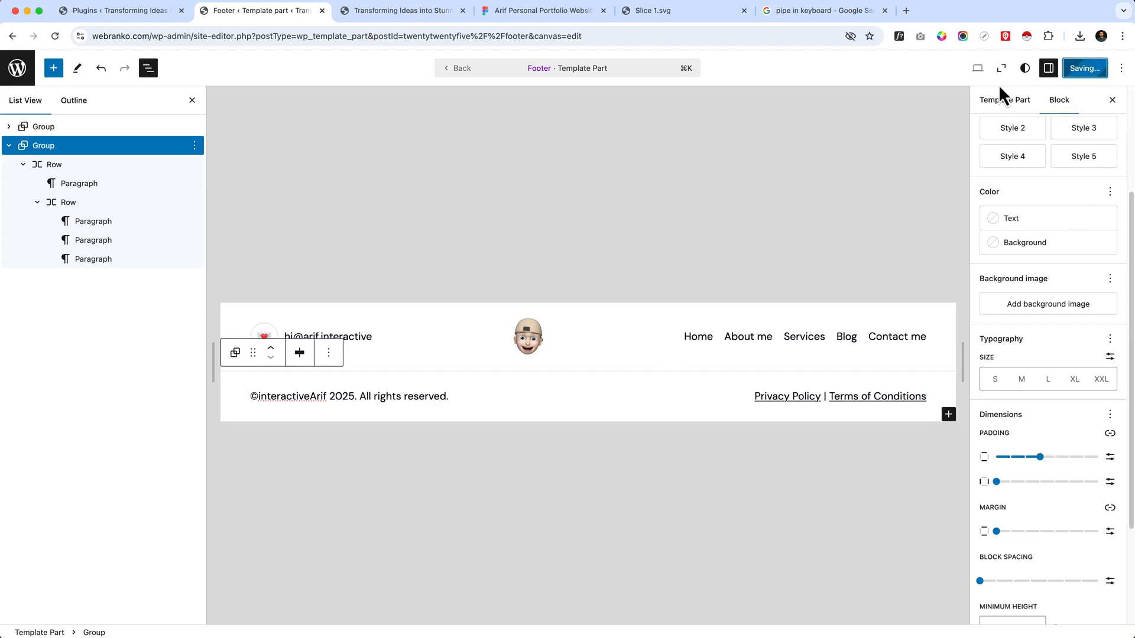
click(402, 10)
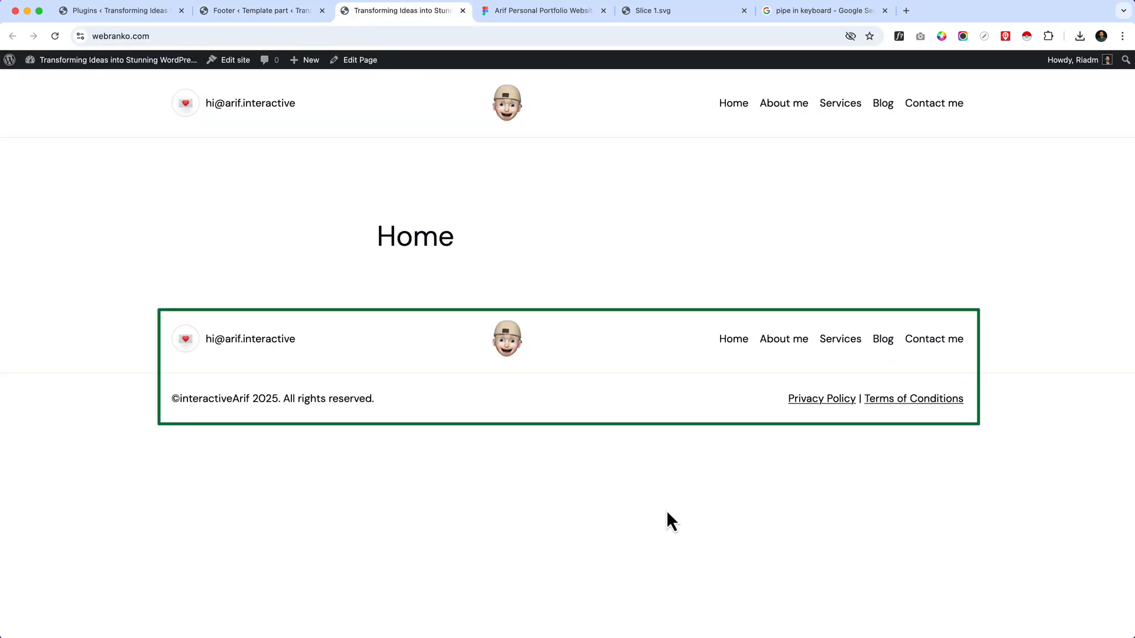
click(539, 11)
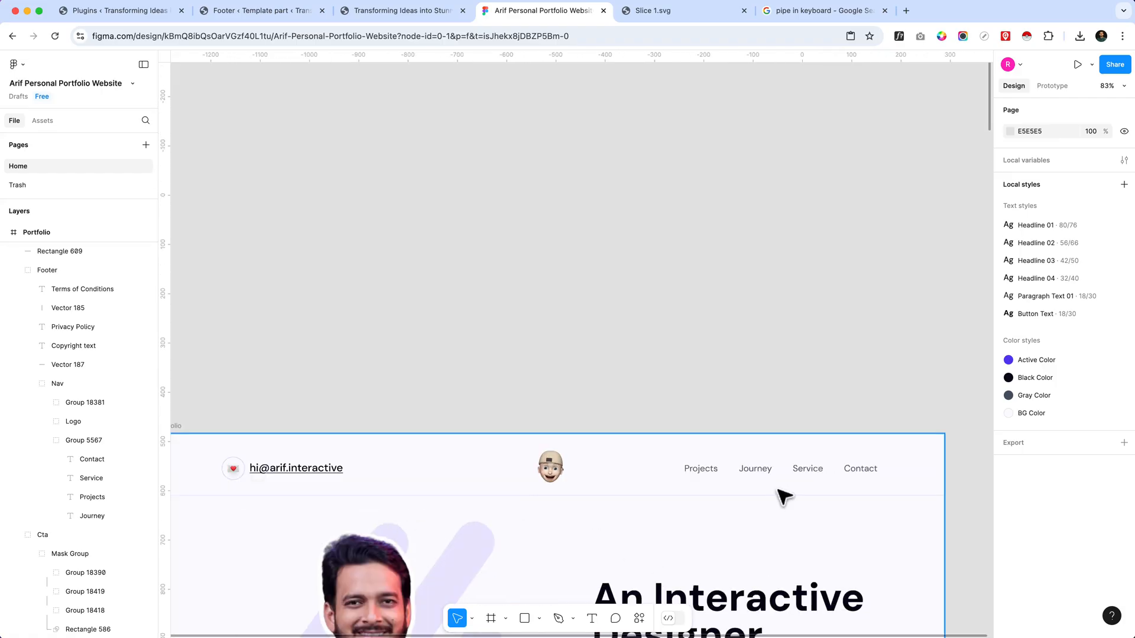
Step: Read the divider line's stroke colour 0C0720 at 20% opacity from Vector 187 in Figma
scroll(down, 3)
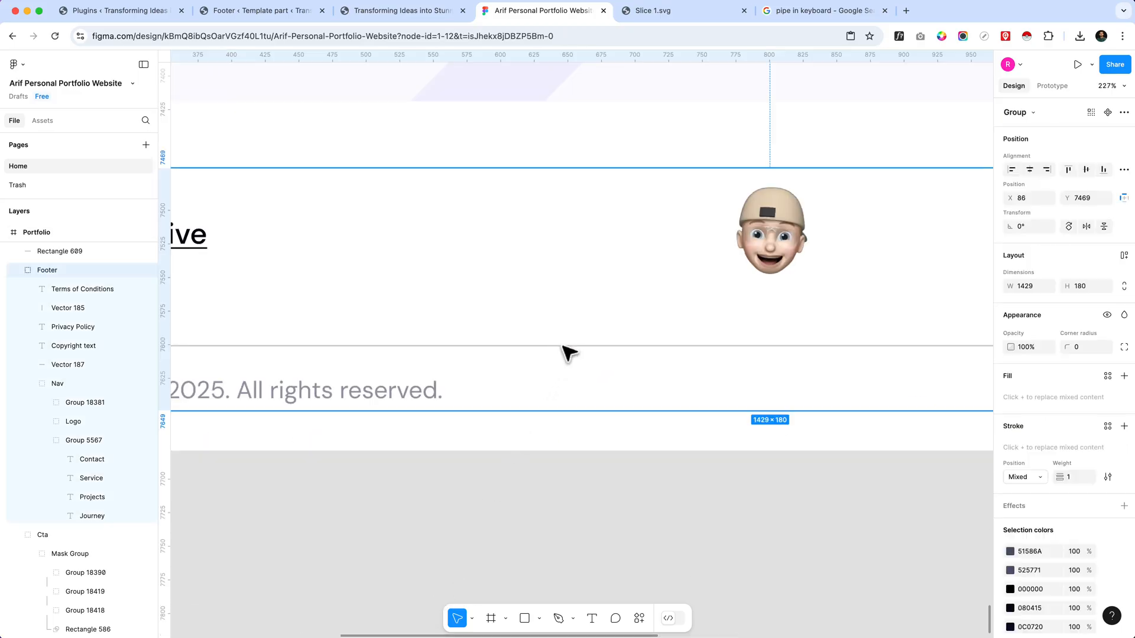
click(69, 364)
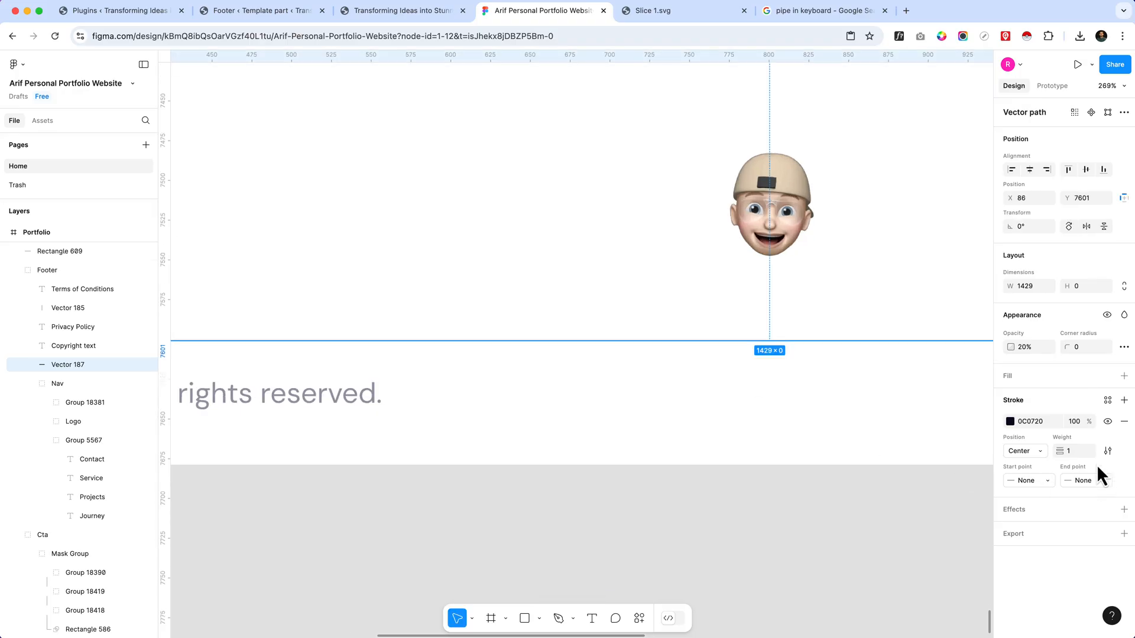
click(1030, 421)
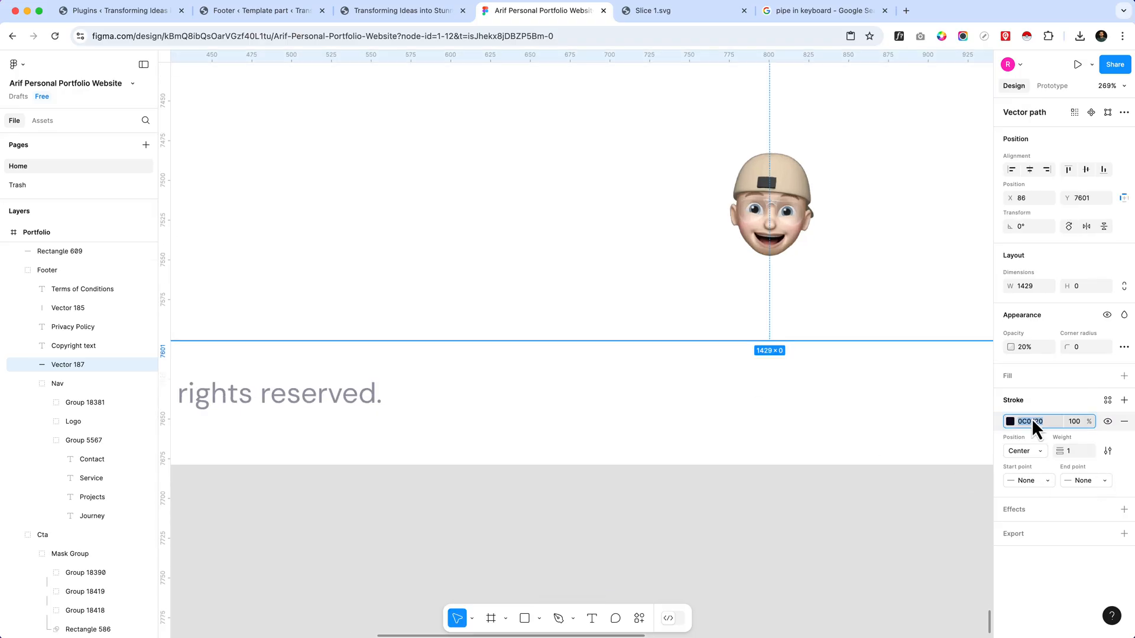
click(260, 11)
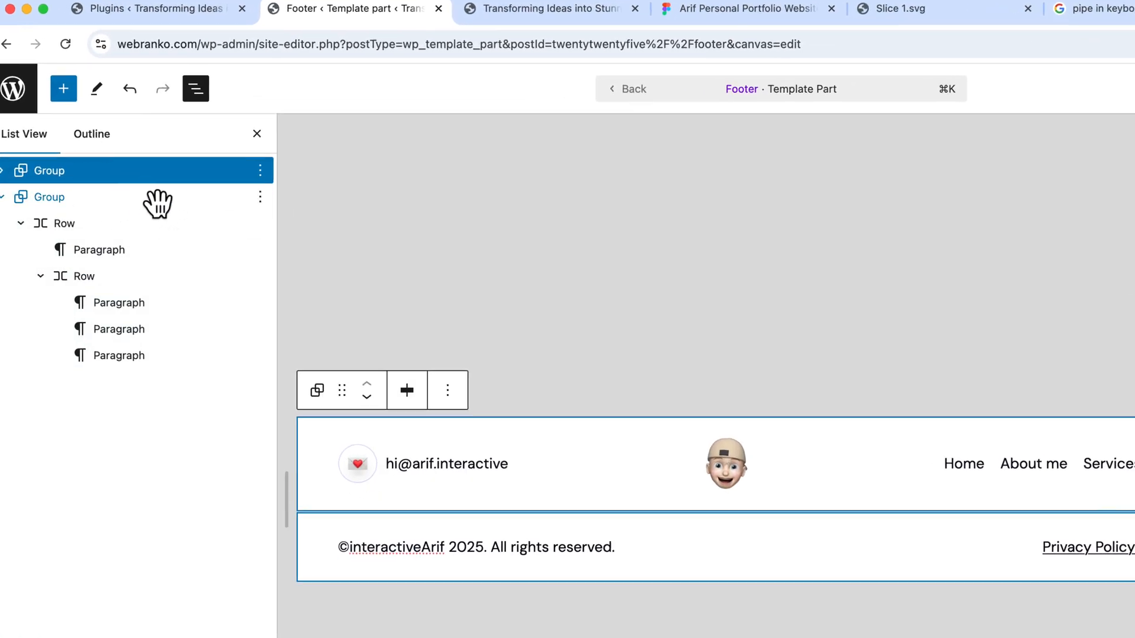
Step: Add a Separator block right after the footer's header row group via List View
click(1075, 77)
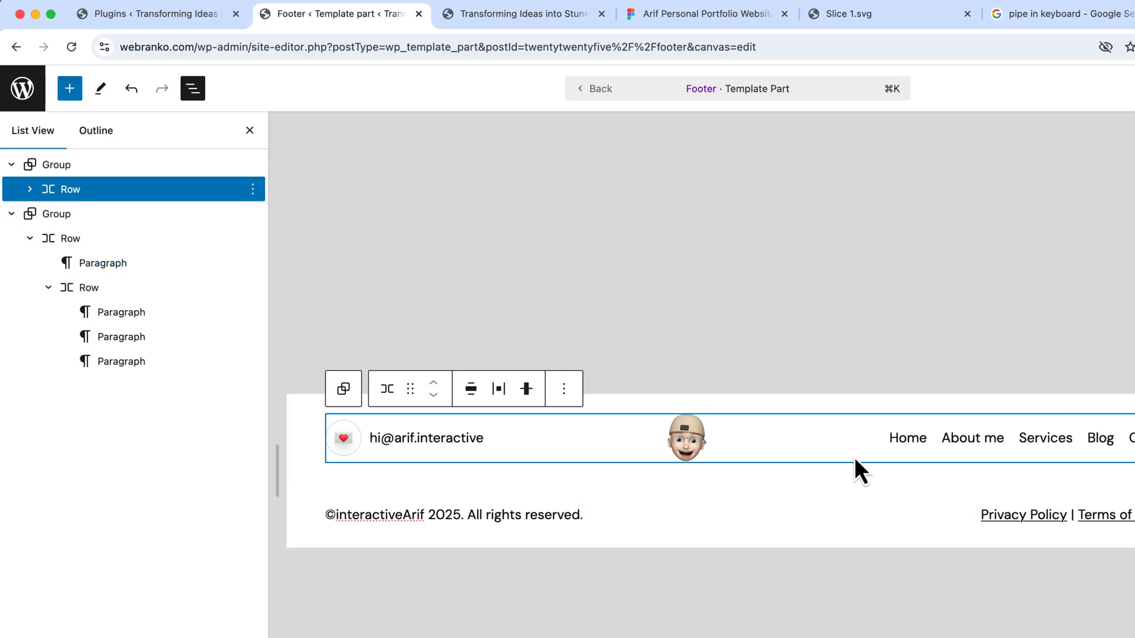
mouse_move(311, 456)
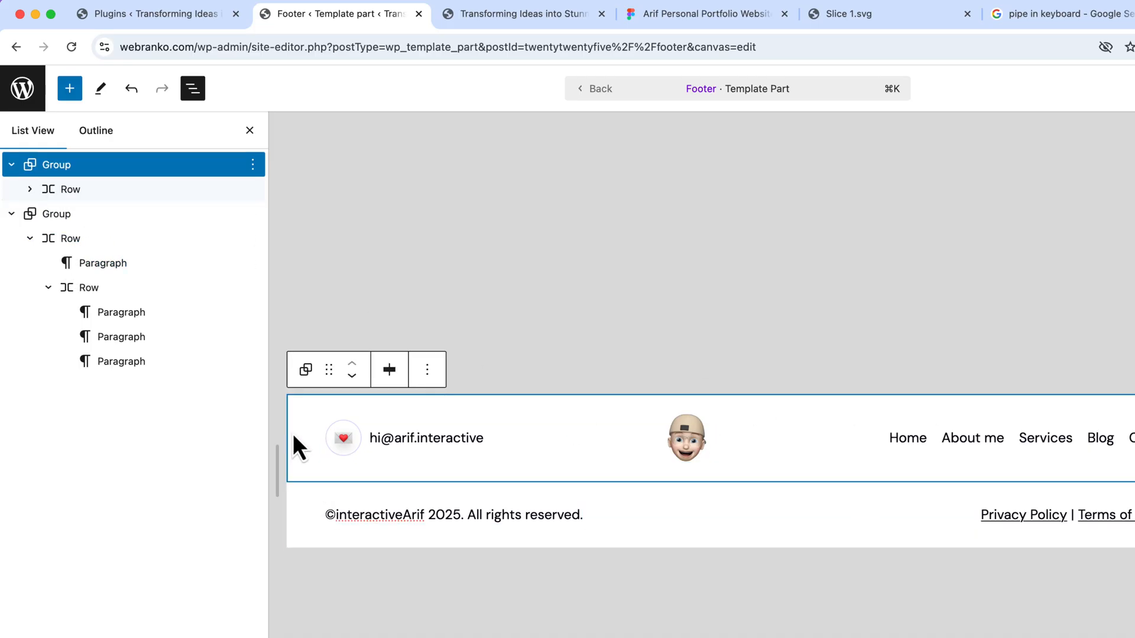
click(253, 165)
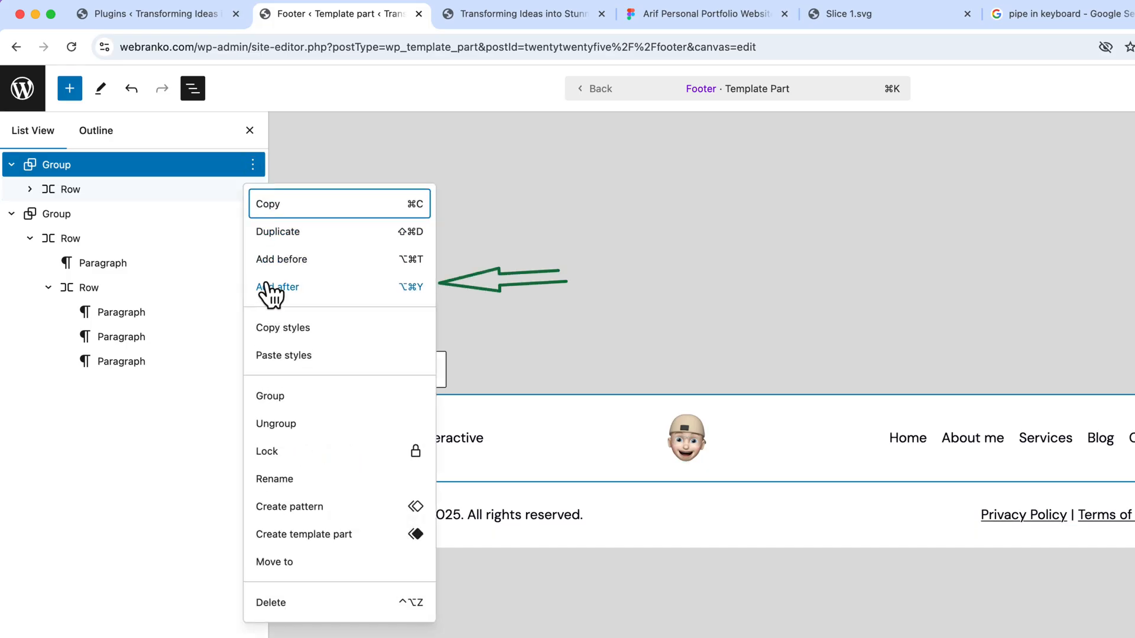
click(276, 286)
text(/)
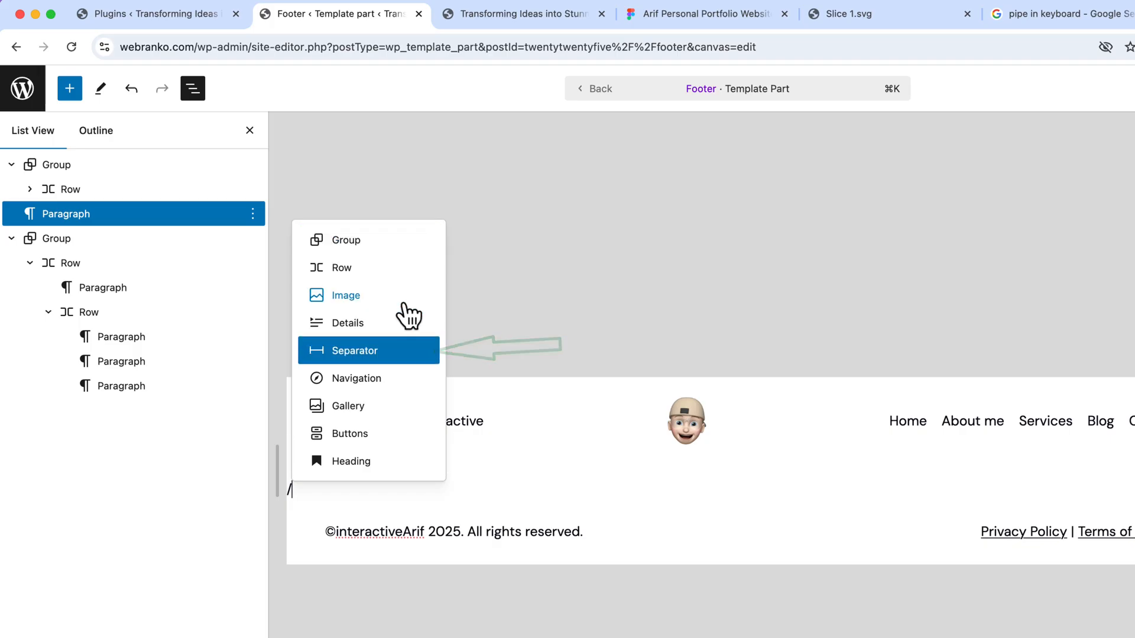
click(354, 350)
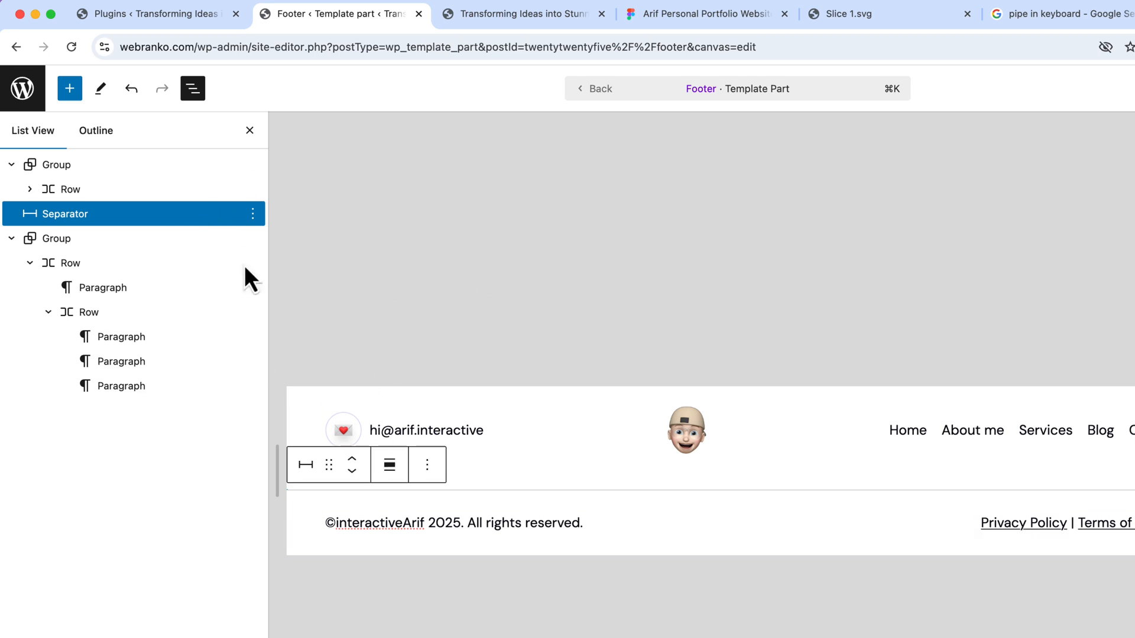
mouse_move(308, 397)
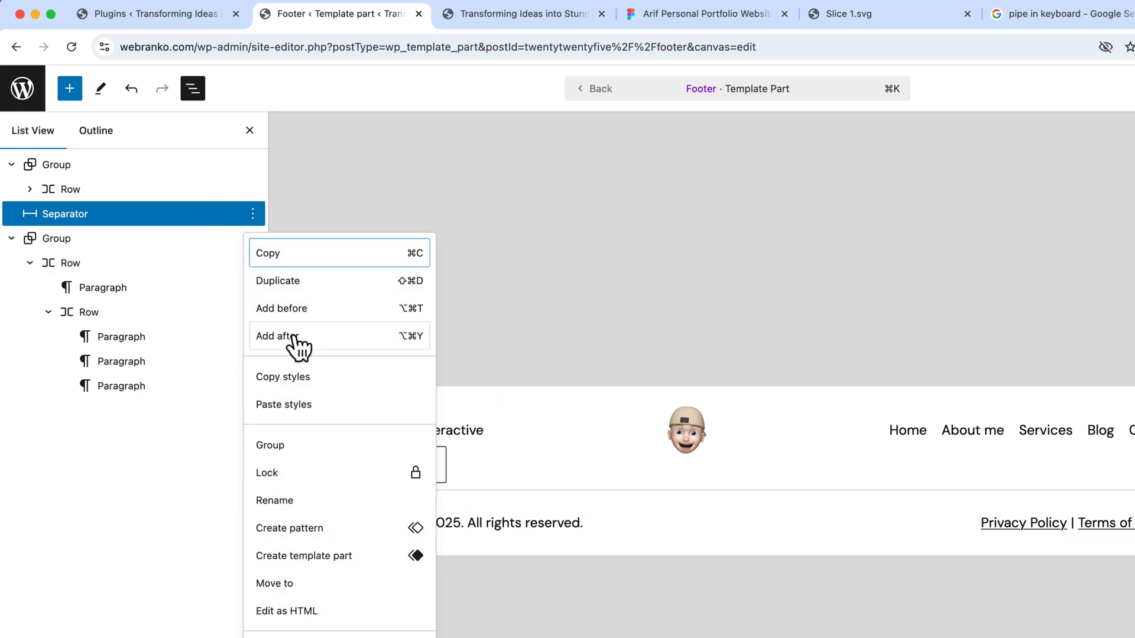
Step: Wrap the separator in its own content-width Group and adjust the group's styles
click(282, 335)
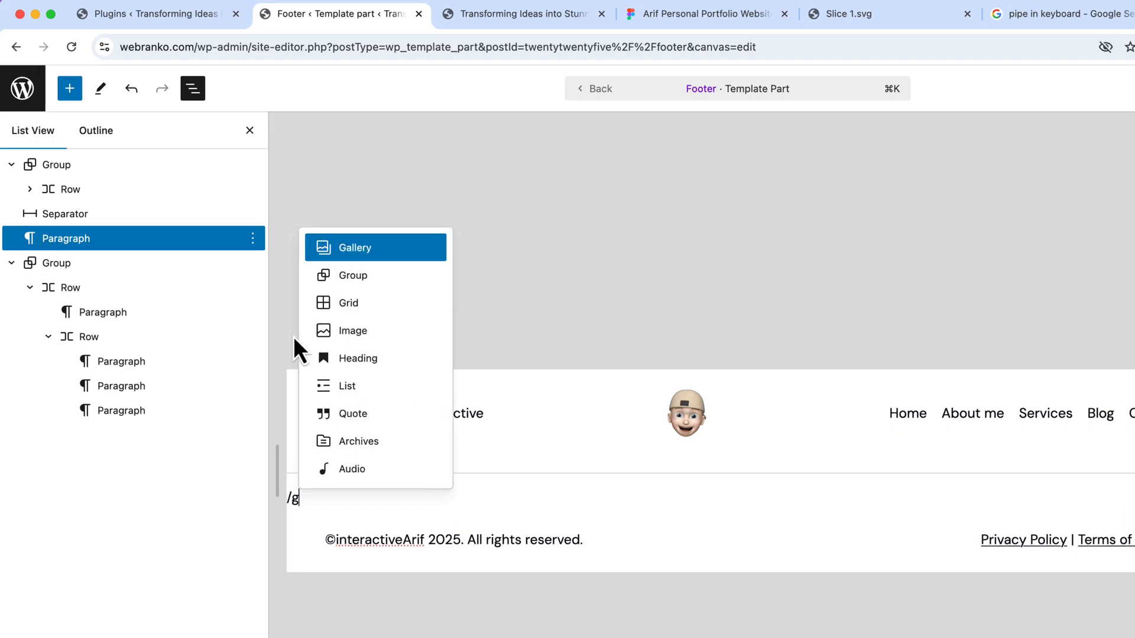
click(354, 275)
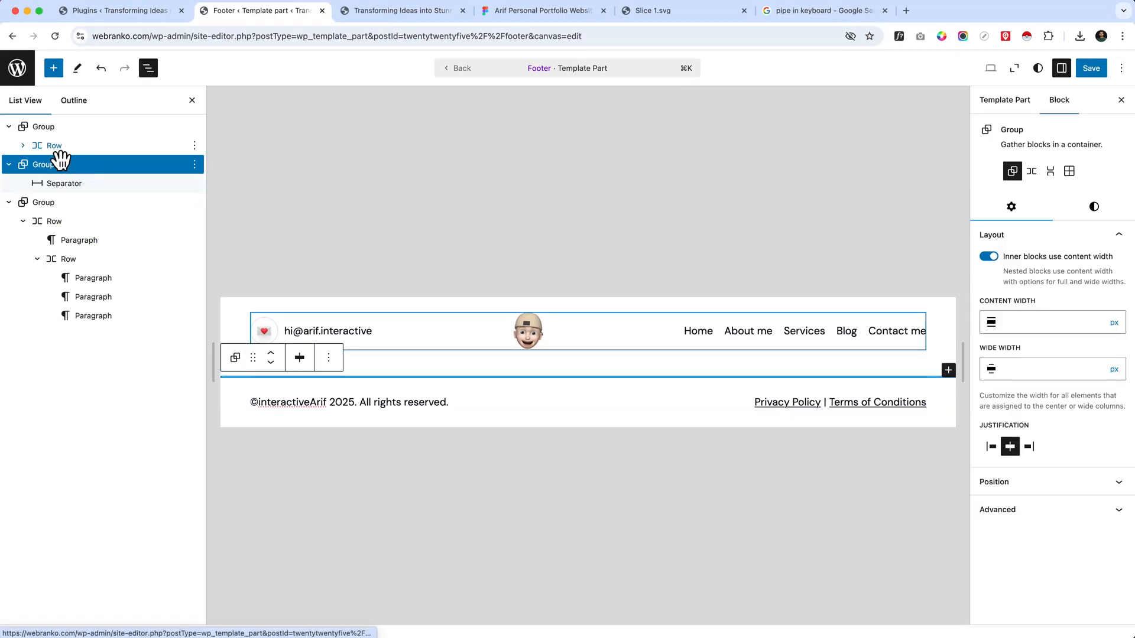
click(1094, 206)
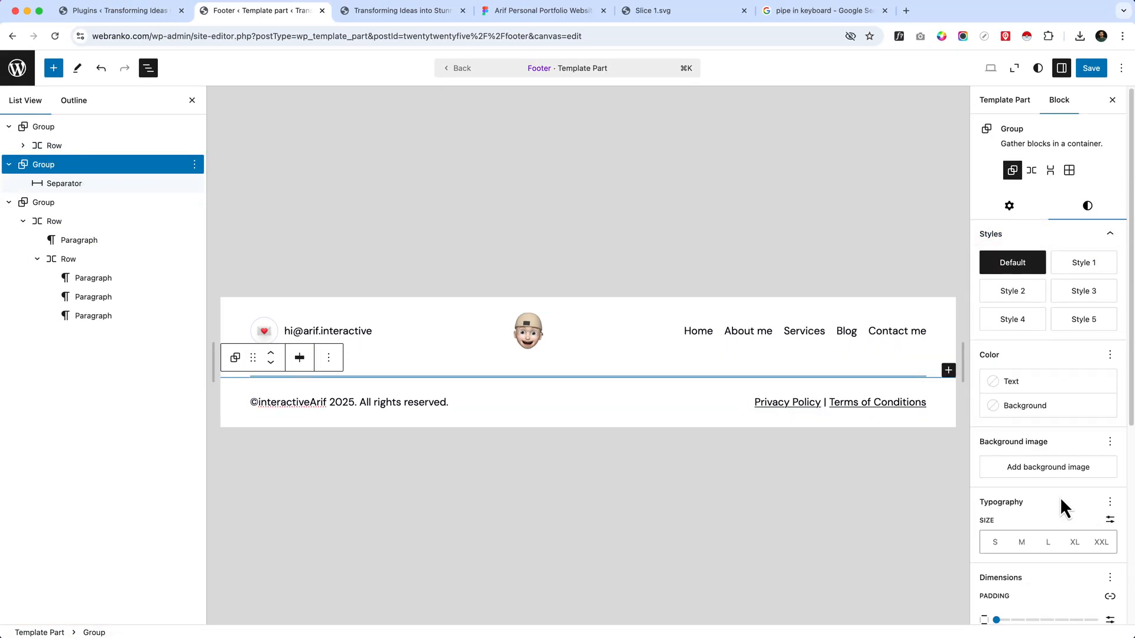
scroll(down, 3)
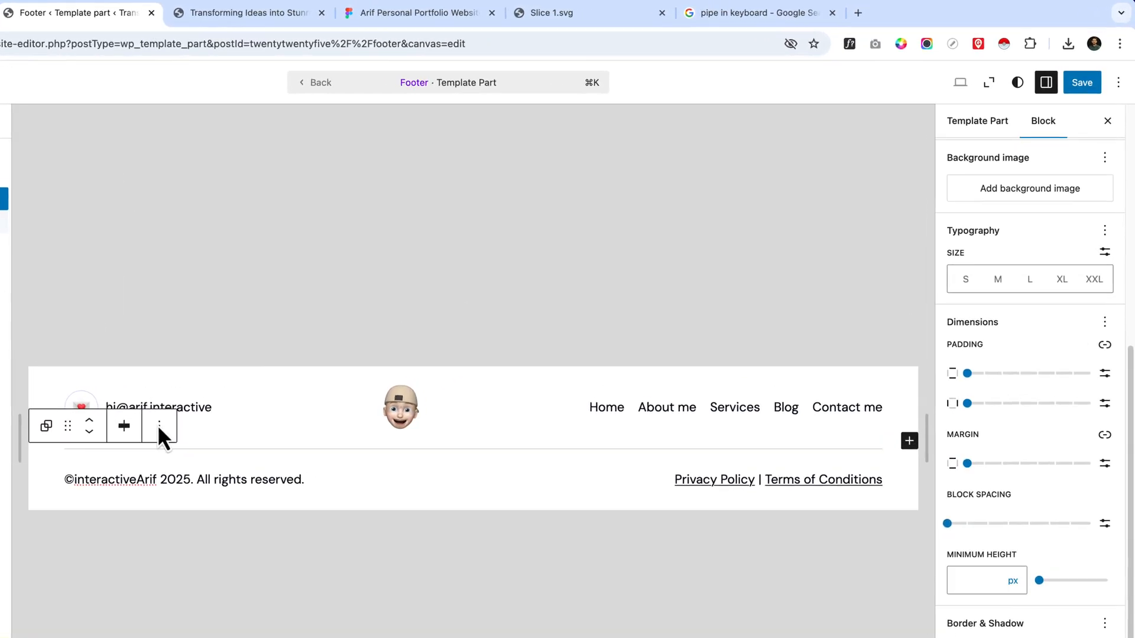
Step: Save the footer template part and check the divider on the live site
click(1082, 81)
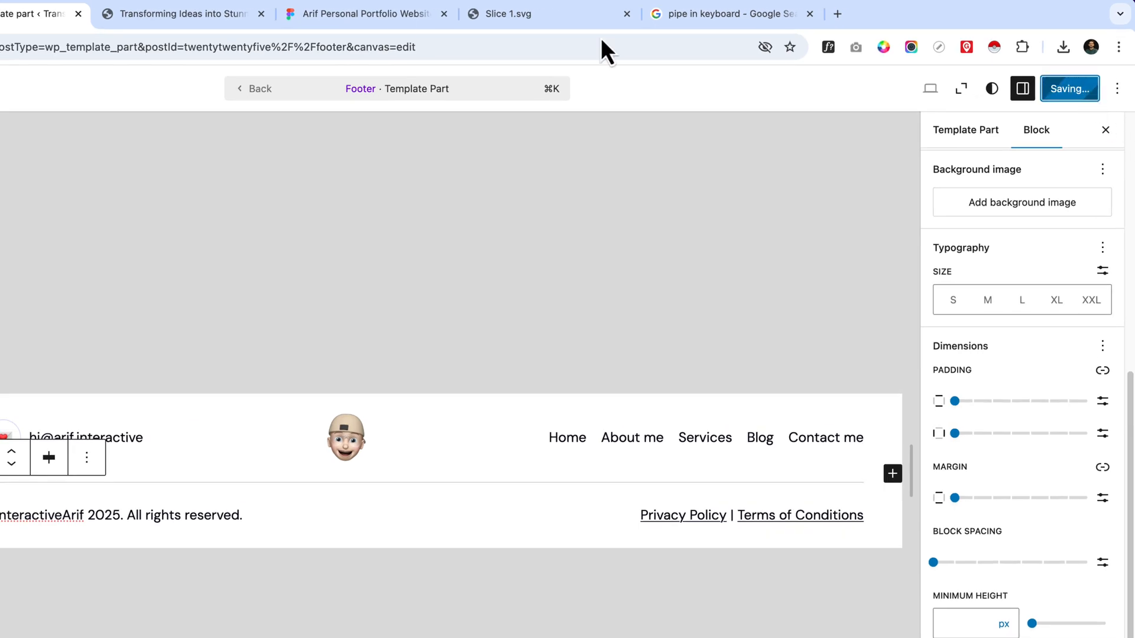
click(398, 10)
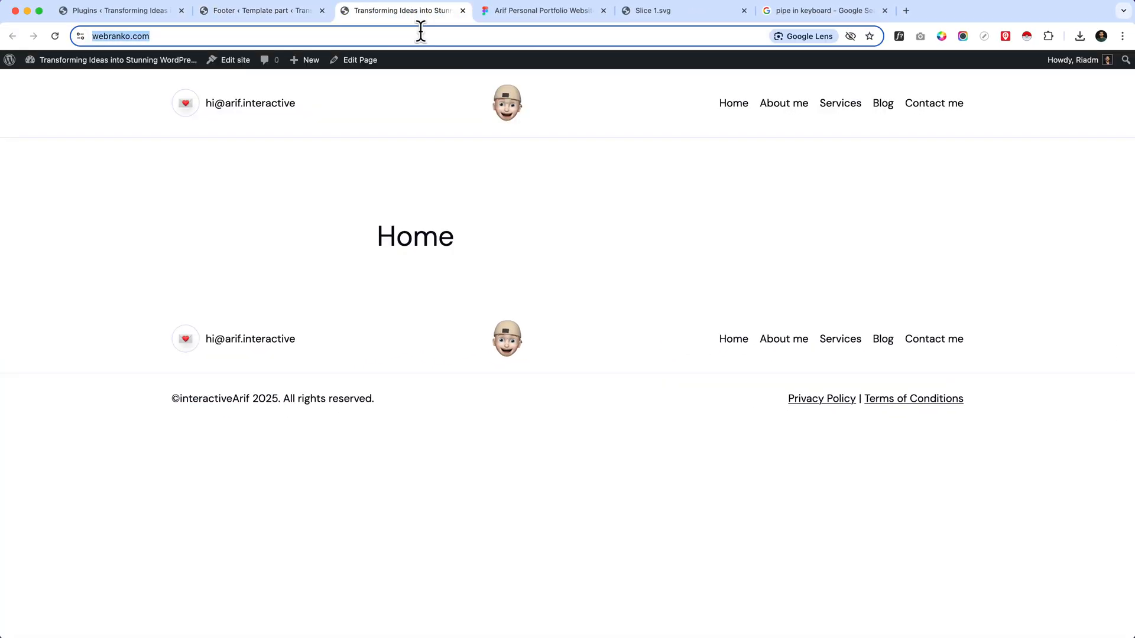